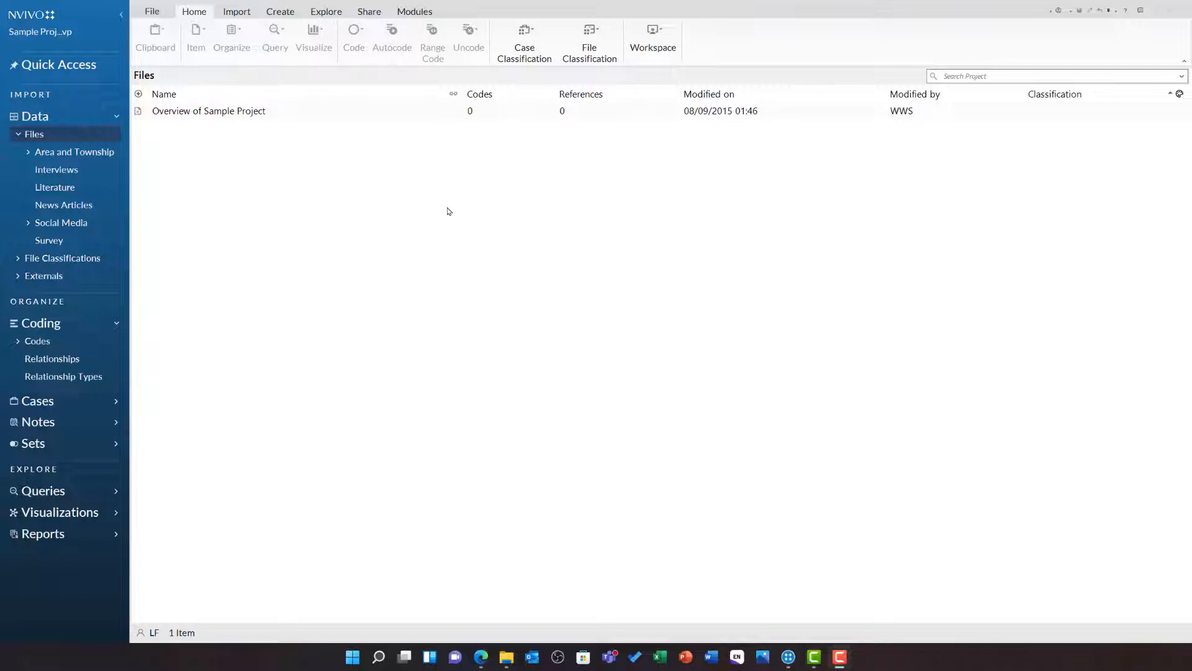
{"action": "mouse_move", "coordinate": [327, 4]}
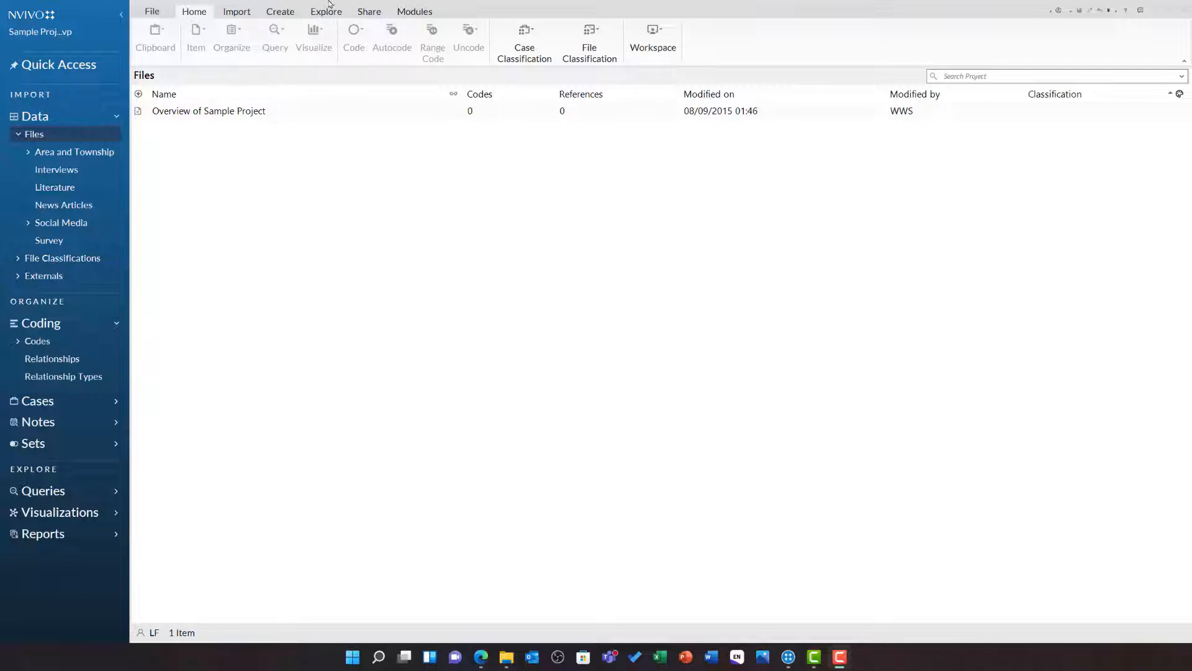
Start a new Matrix Coding Query from the Explore tab.
{"action": "left_click", "coordinate": [326, 10]}
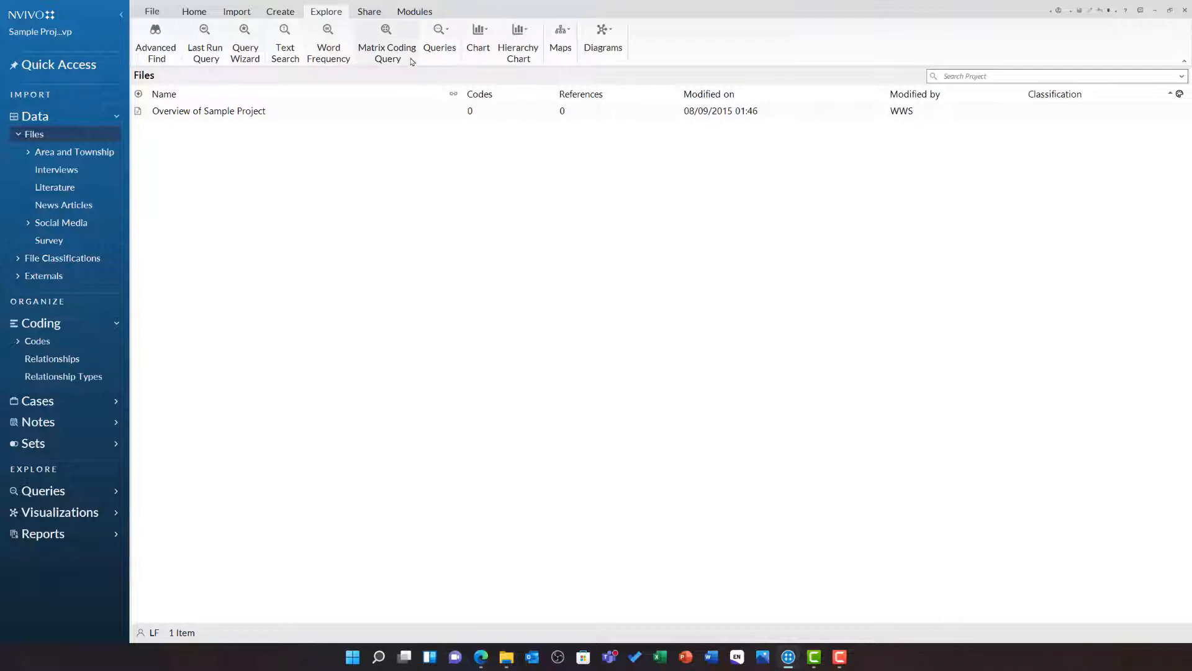
{"action": "left_click", "coordinate": [386, 43]}
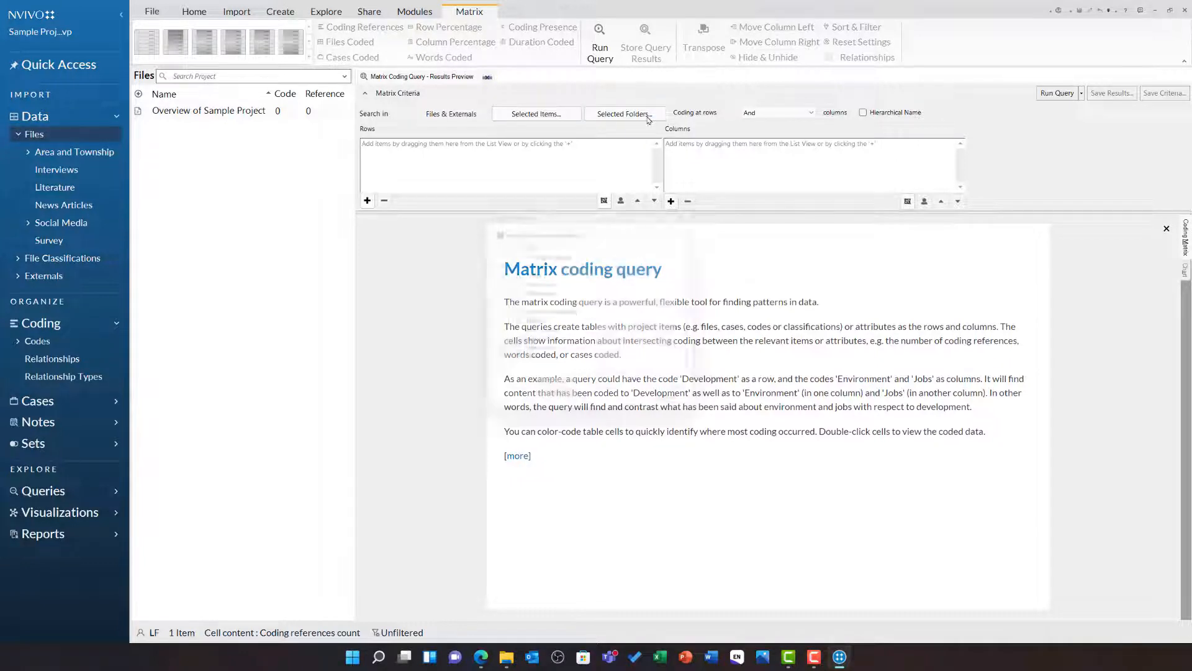
Limit the matrix query's search scope to the Interviews folder.
{"action": "left_click", "coordinate": [623, 113]}
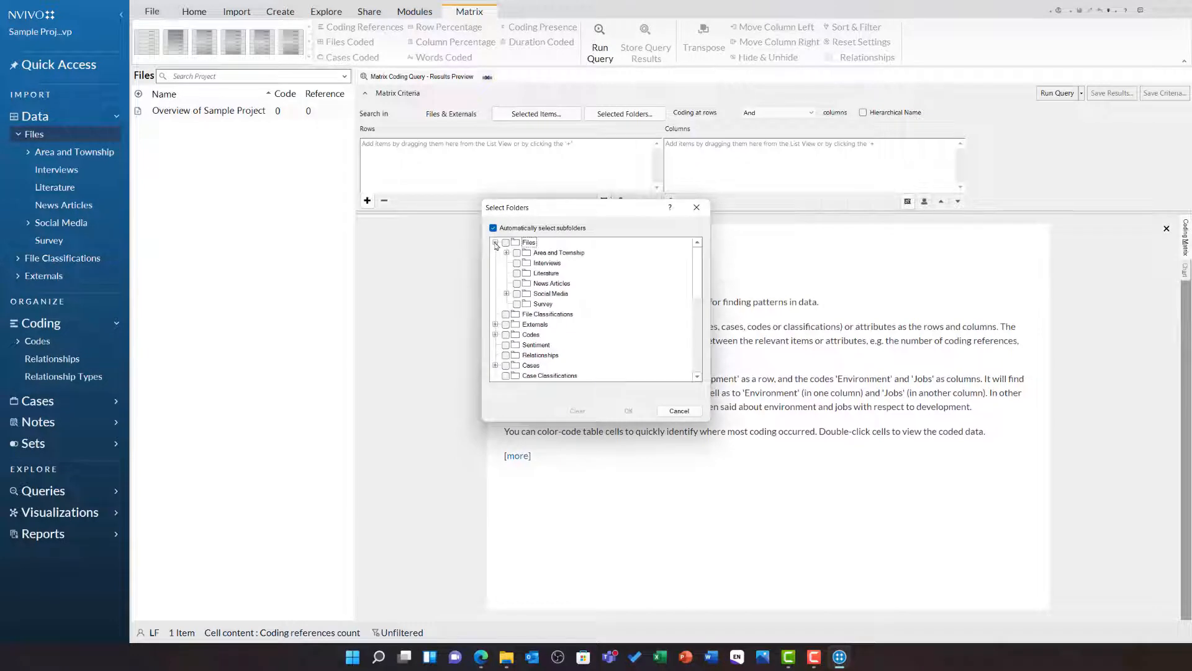
{"action": "left_click", "coordinate": [547, 262]}
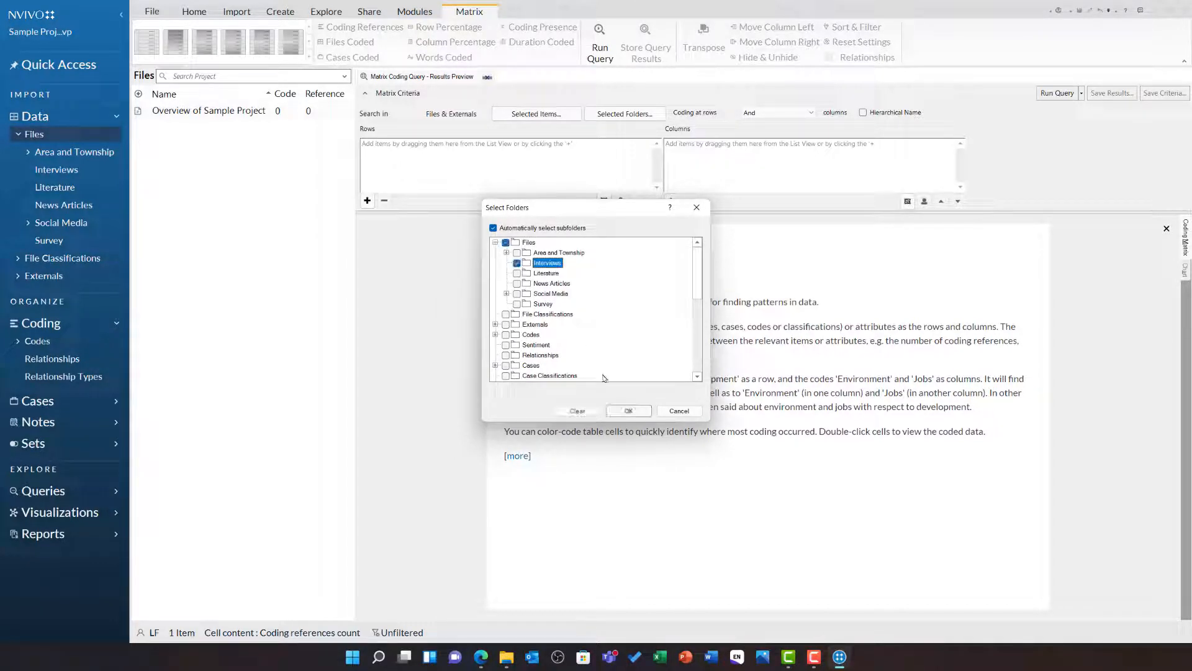
{"action": "left_click", "coordinate": [679, 410]}
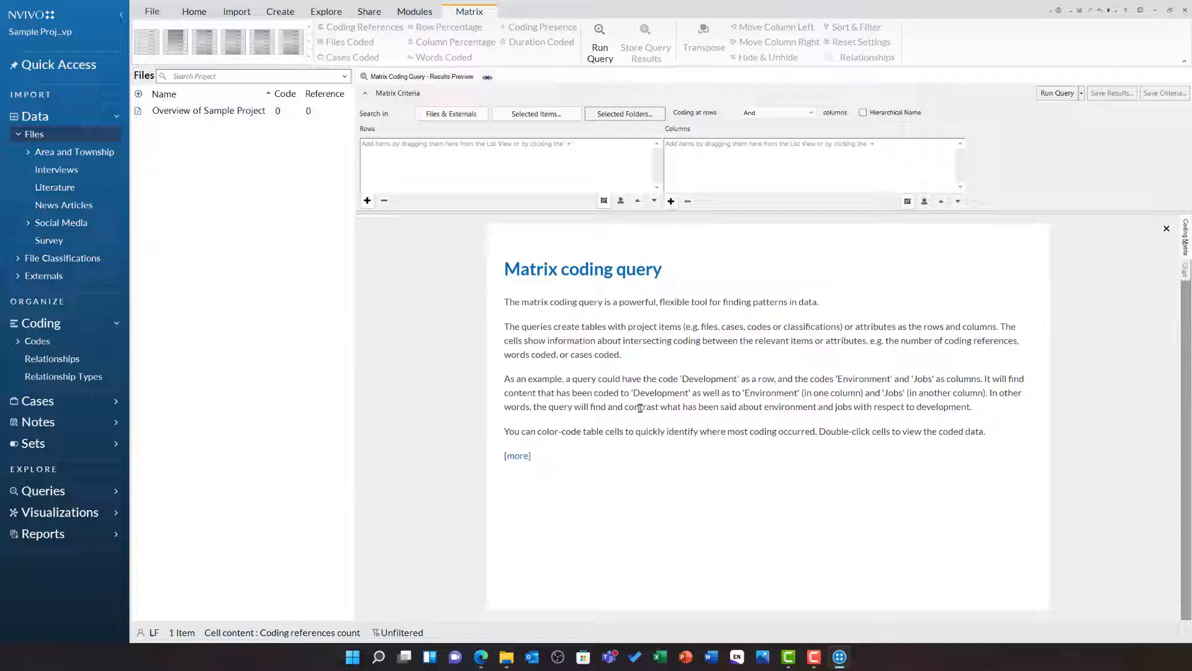
{"action": "left_click", "coordinate": [367, 201]}
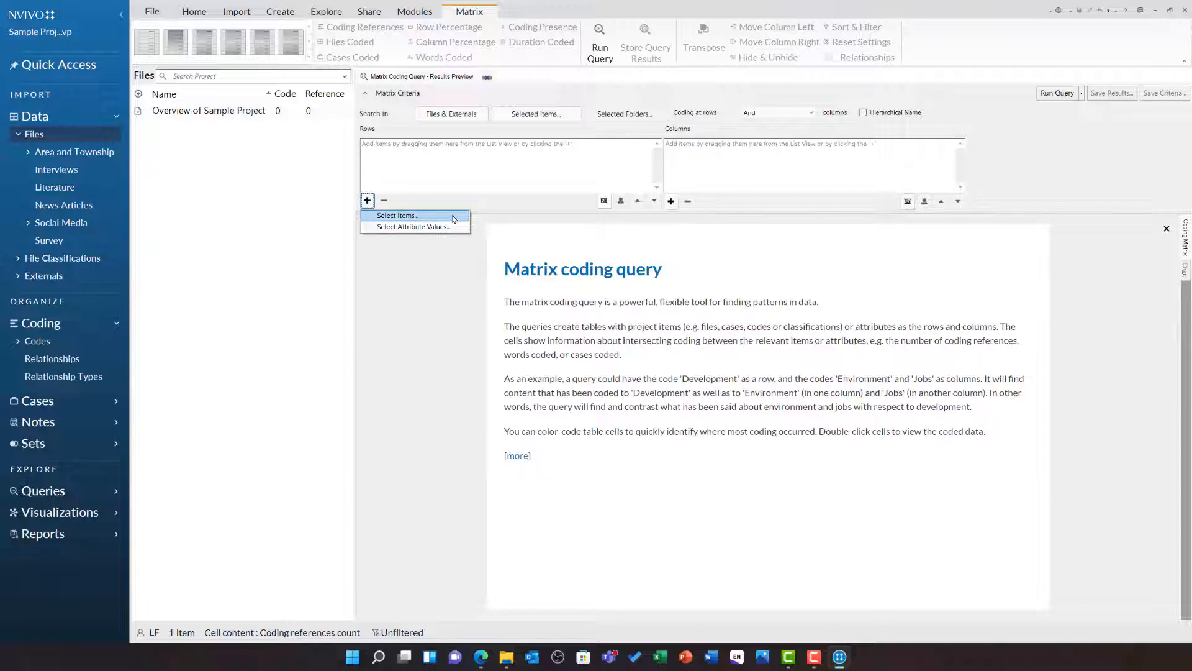
Add Economy codes Agriculture, Fishing or aquaculture, Jobs and cost of living, Tourism as rows.
{"action": "left_click", "coordinate": [396, 215]}
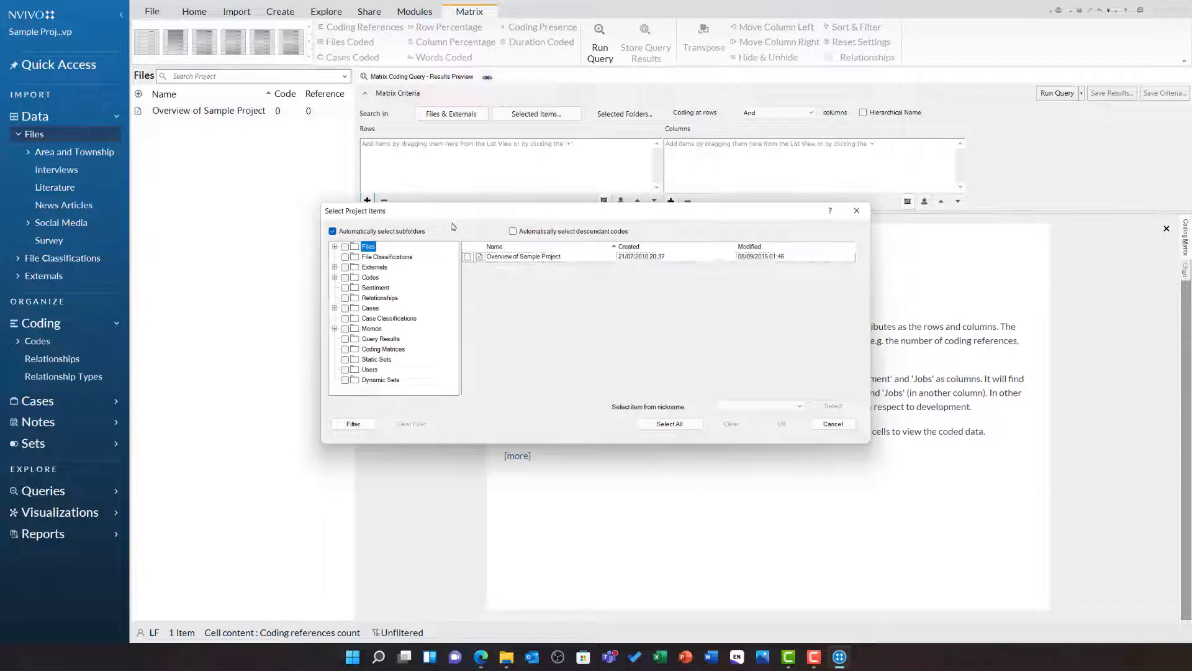
{"action": "left_click", "coordinate": [370, 277]}
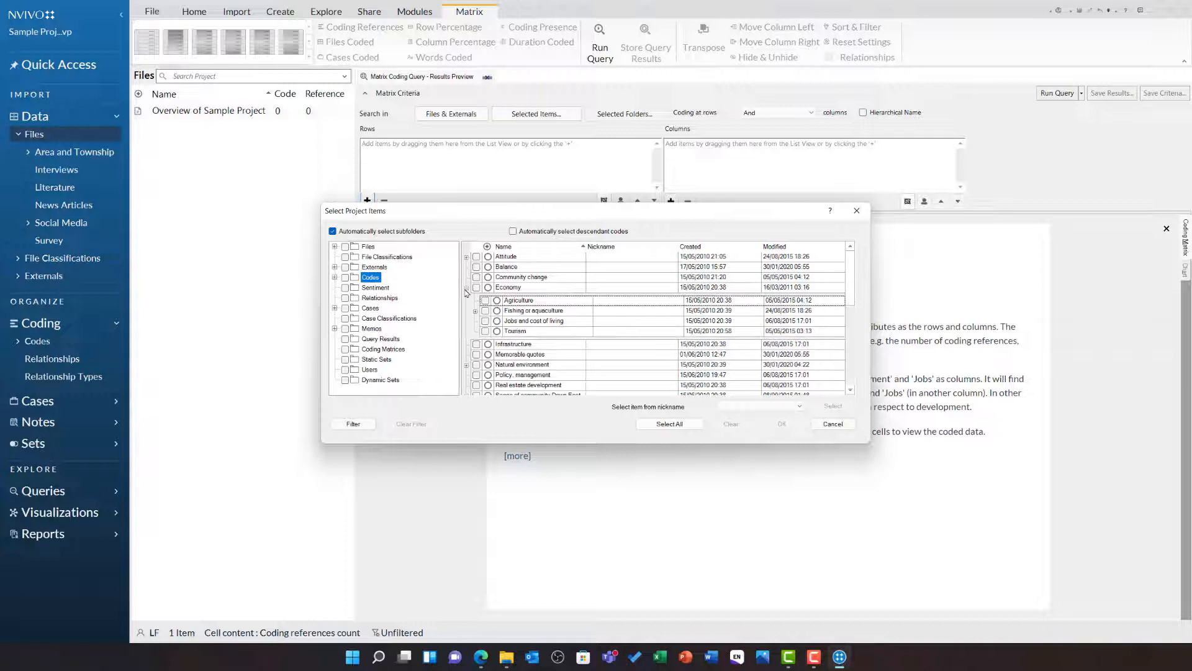
{"action": "left_click", "coordinate": [484, 299]}
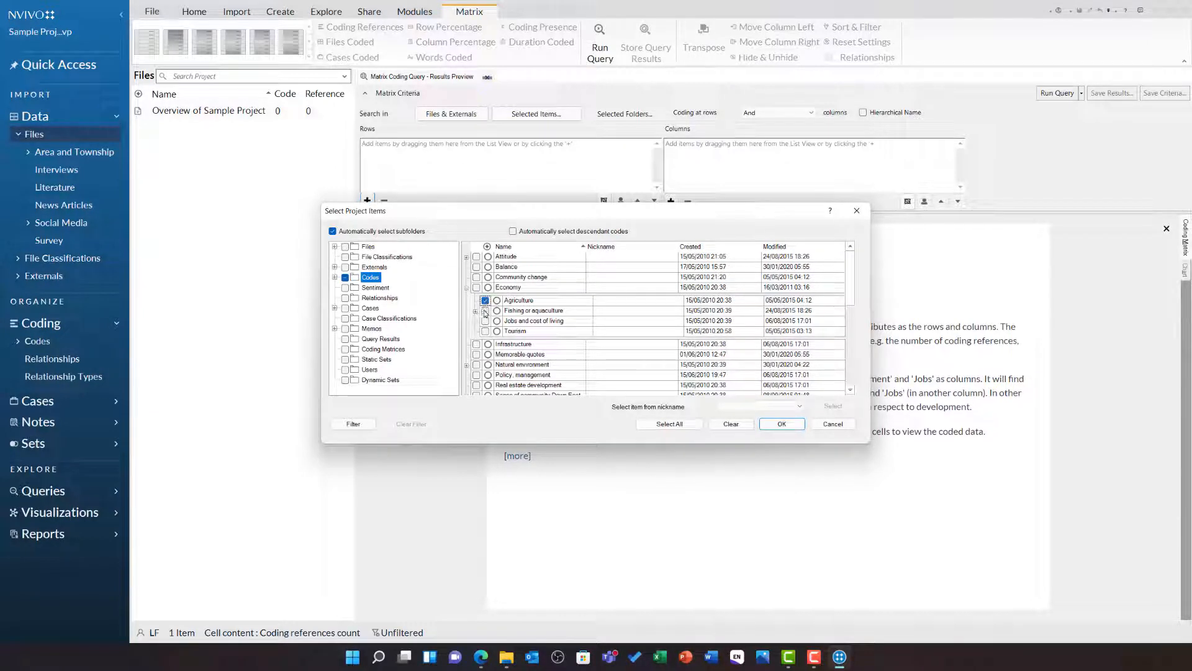
{"action": "left_click", "coordinate": [484, 311]}
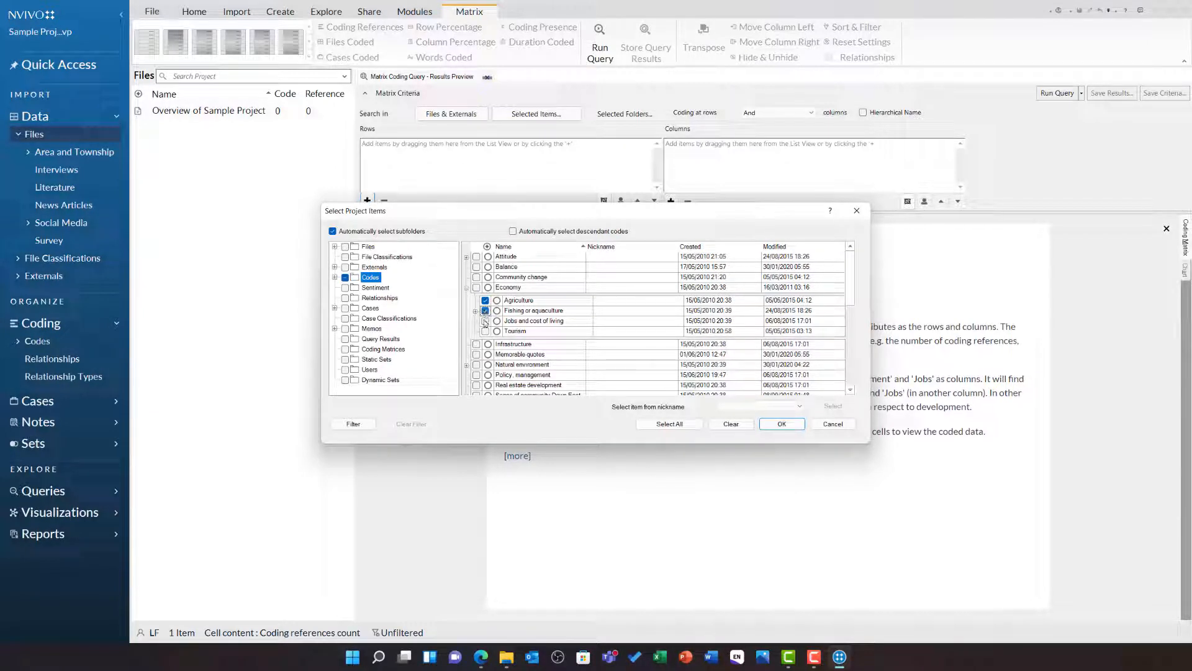
{"action": "left_click", "coordinate": [484, 320]}
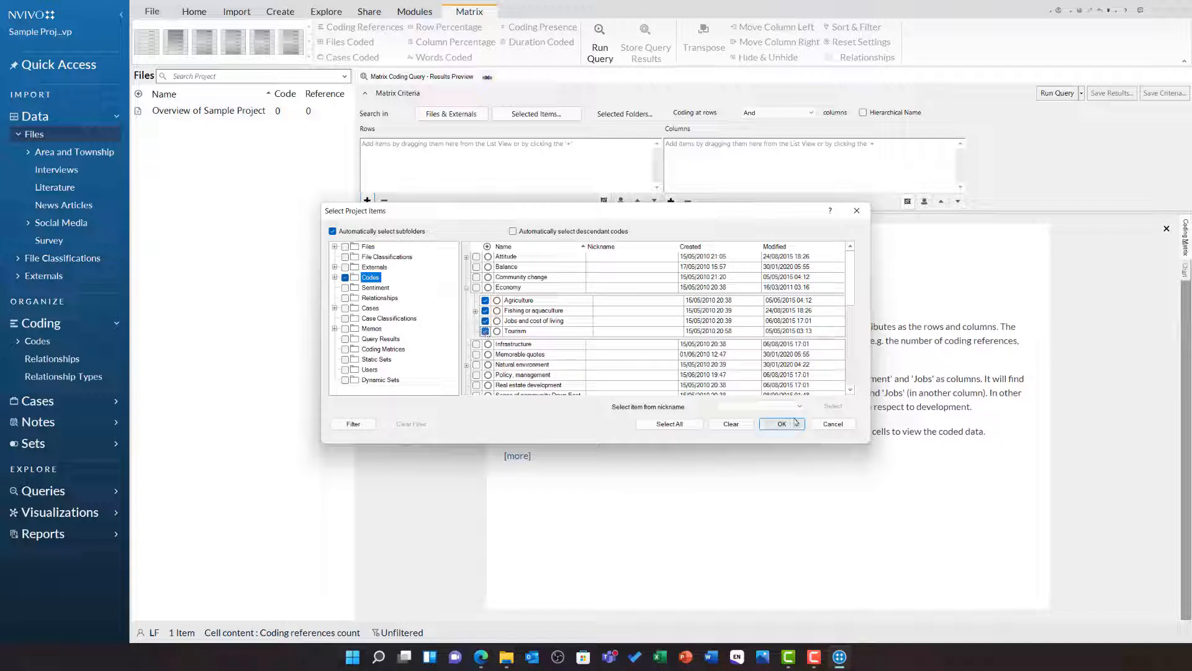
{"action": "left_click", "coordinate": [782, 423]}
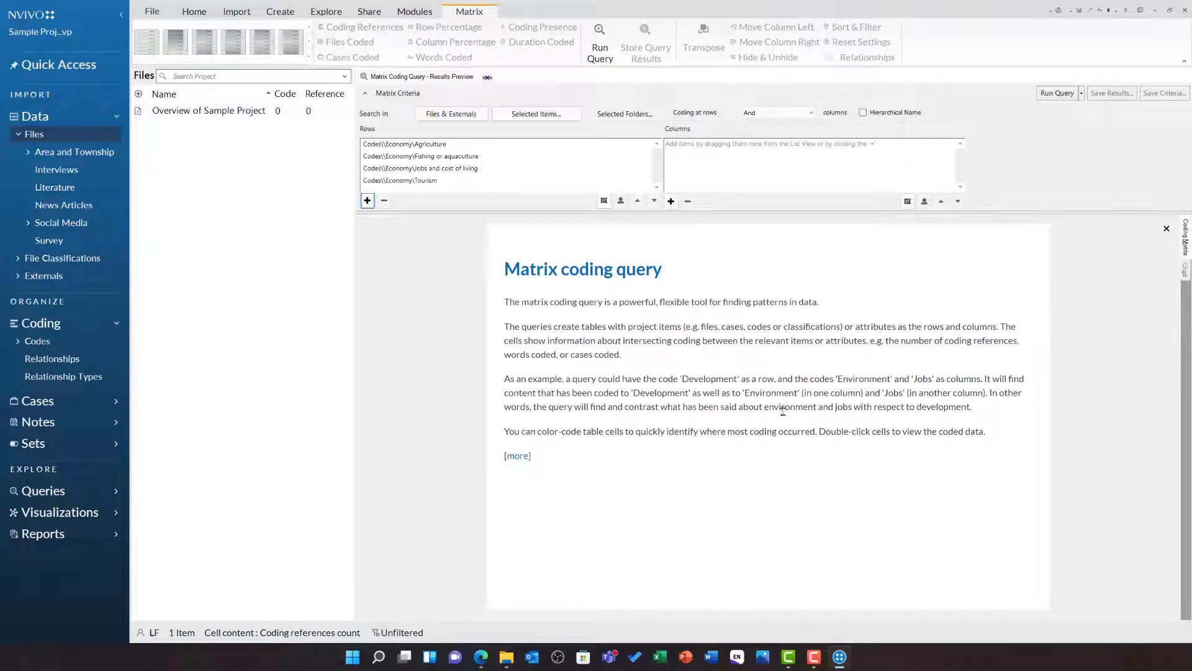
Add the Attitude codes Positive, Mixed, Negative and Neutral as matrix columns.
{"action": "left_click", "coordinate": [670, 201]}
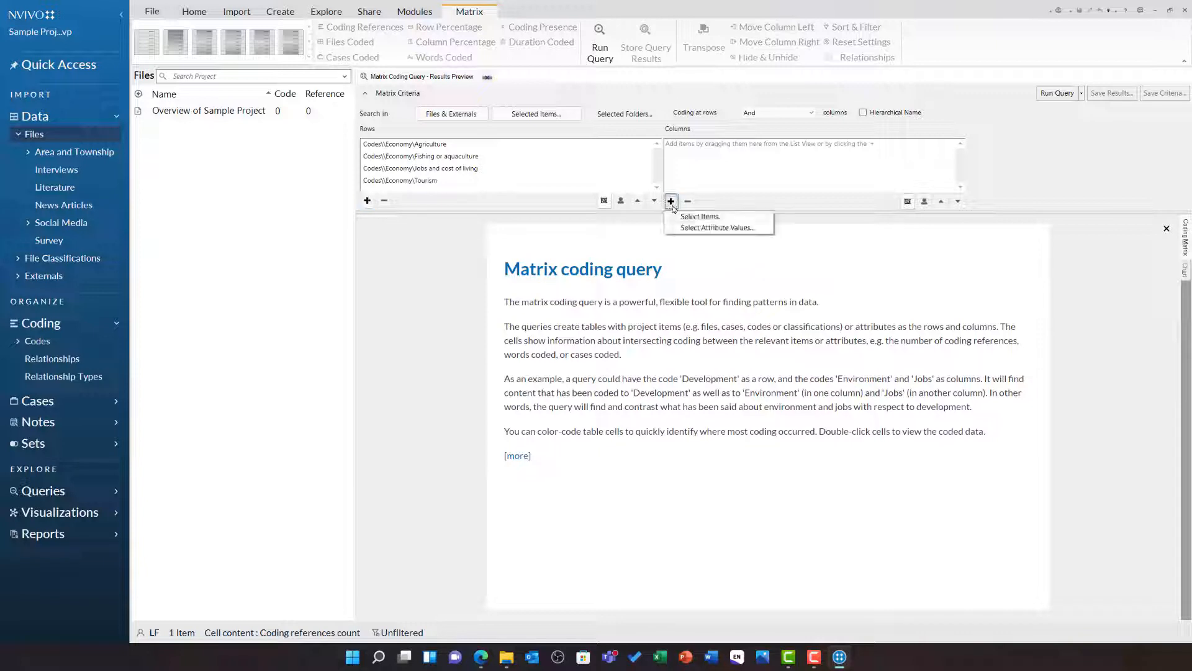
{"action": "mouse_move", "coordinate": [699, 216]}
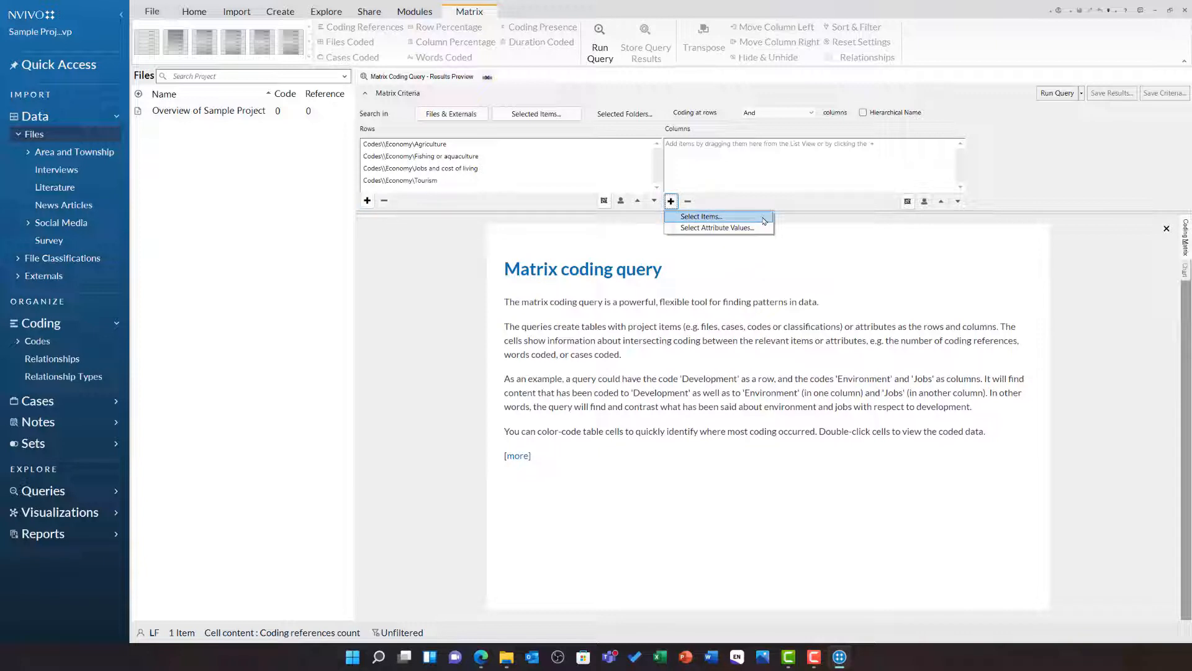
{"action": "left_click", "coordinate": [699, 217]}
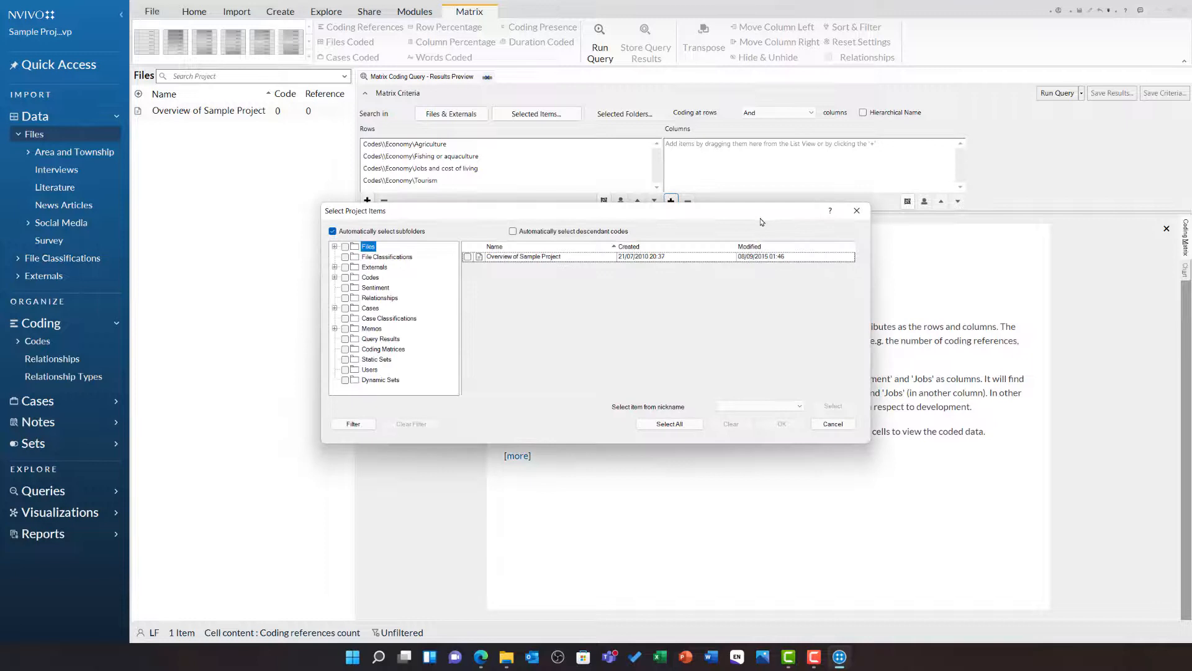
{"action": "left_click", "coordinate": [370, 277]}
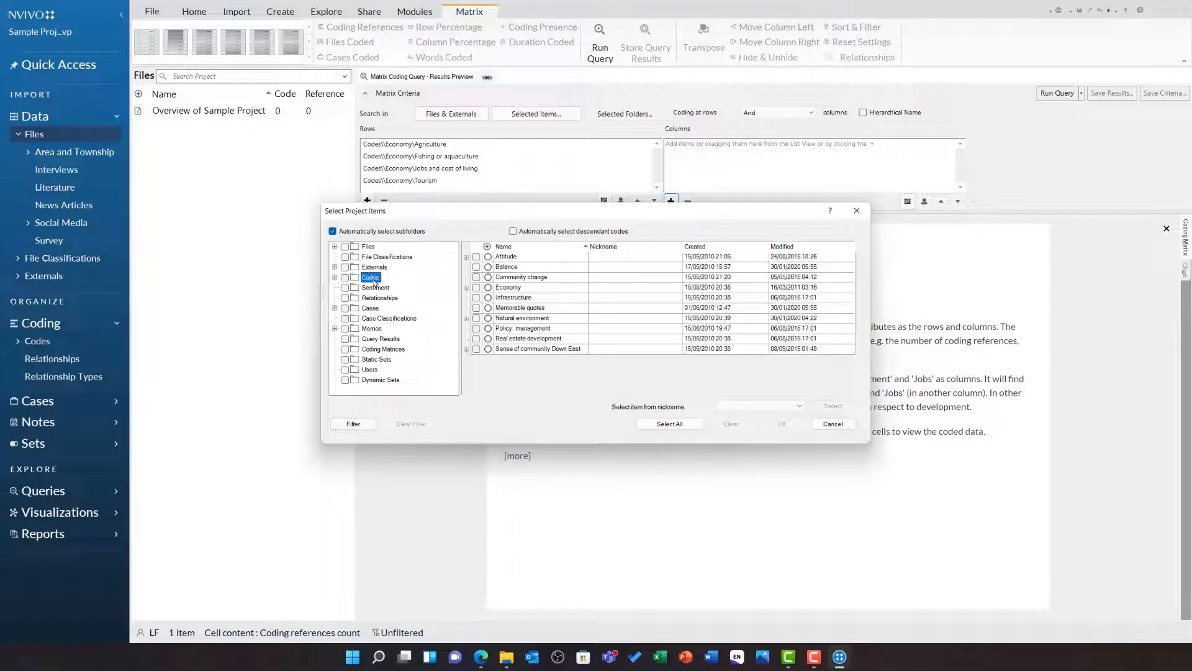
{"action": "left_click", "coordinate": [477, 256]}
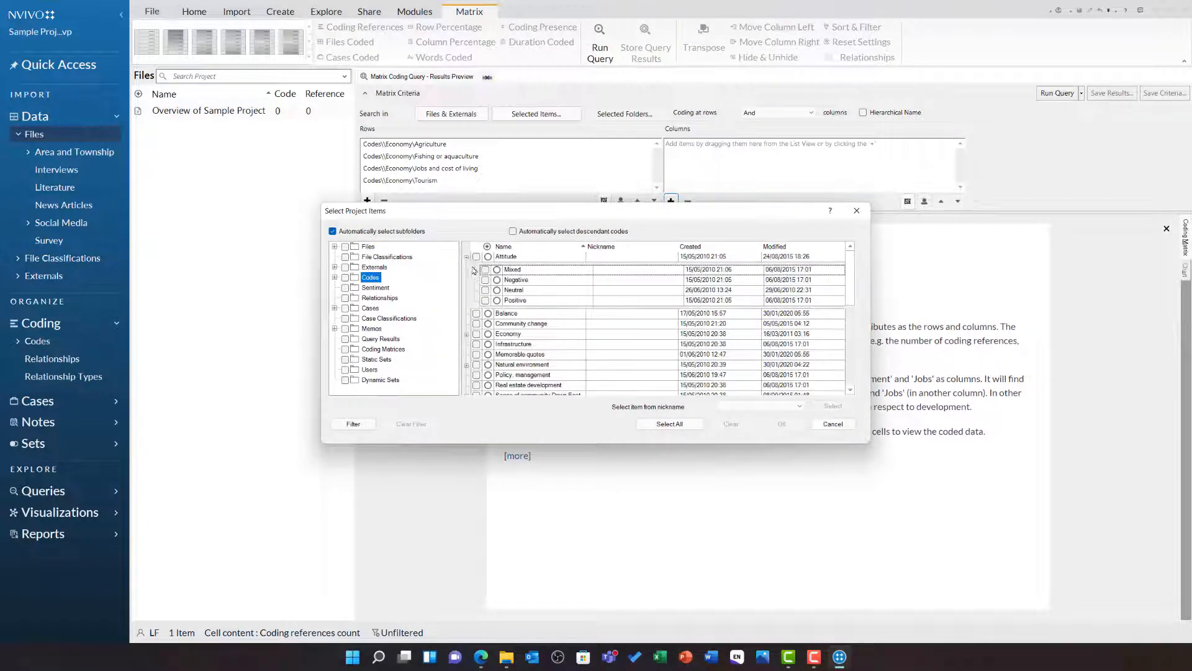
{"action": "left_click", "coordinate": [487, 268]}
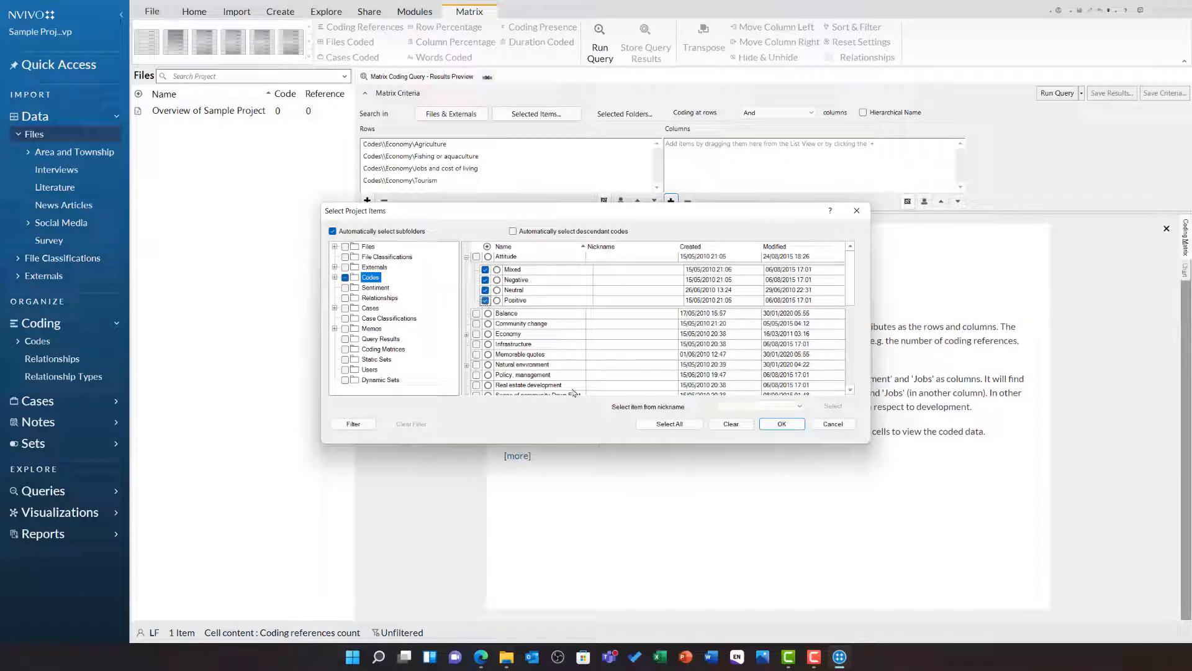
{"action": "left_click", "coordinate": [781, 423]}
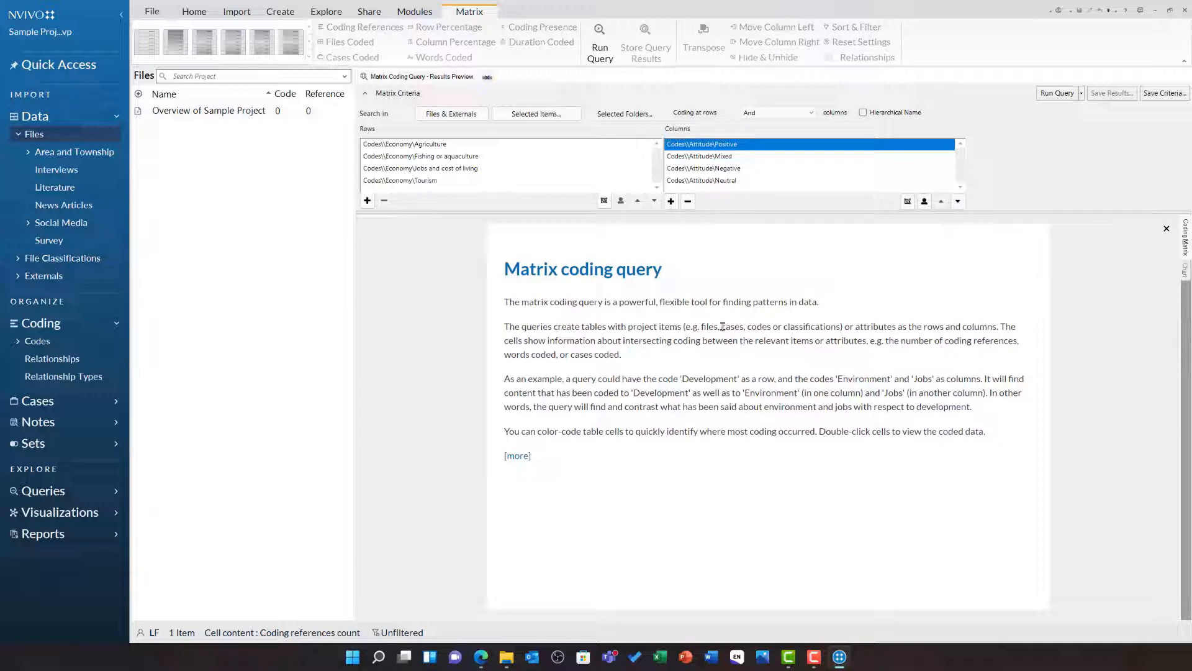
Run the query to count coding references for each Economy code against each Attitude.
{"action": "left_click", "coordinate": [1056, 92]}
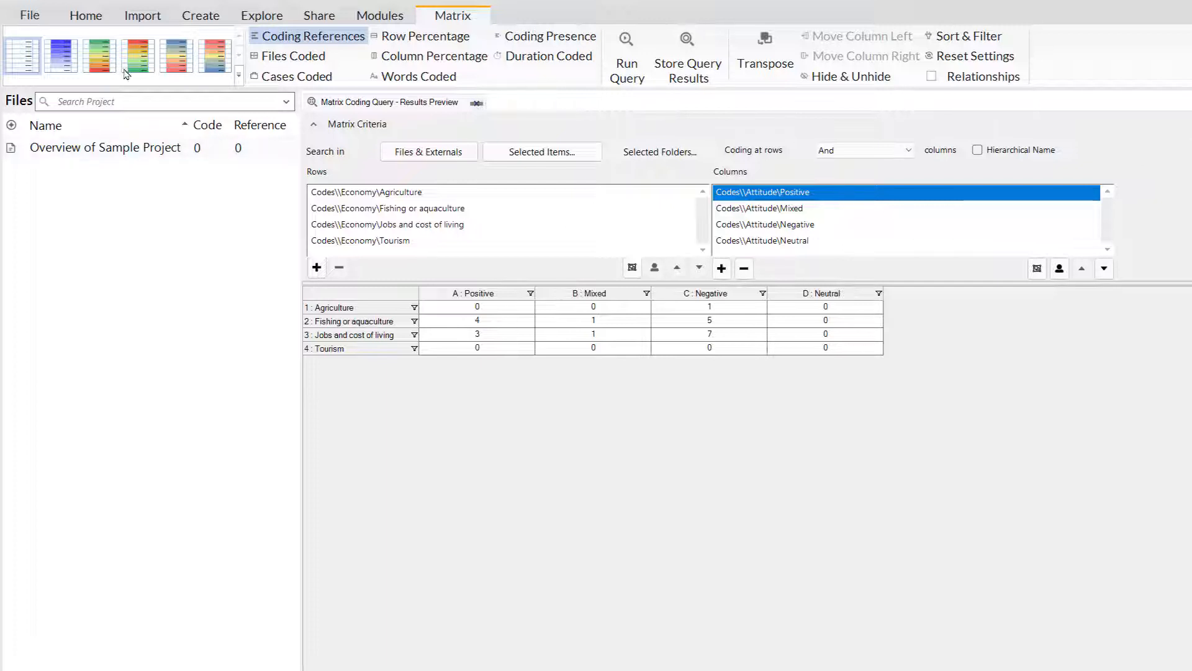
Shade the matrix cells blue-white and show Words Coded in each cell.
{"action": "left_click", "coordinate": [99, 55]}
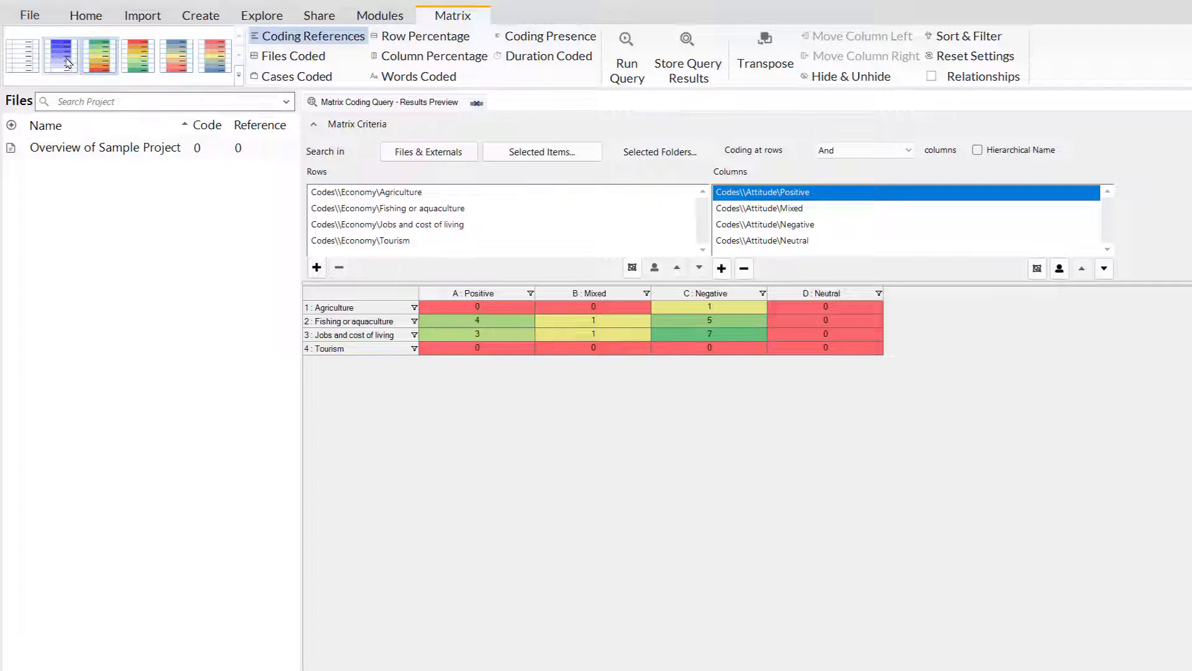
{"action": "left_click", "coordinate": [61, 55]}
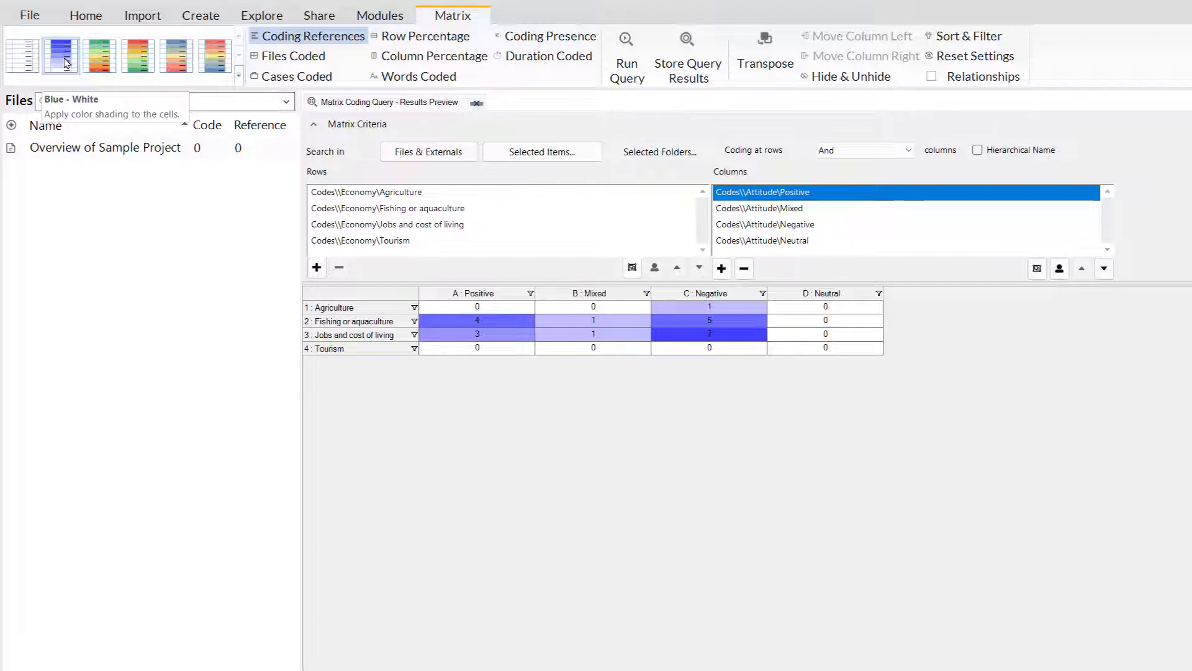
{"action": "left_click", "coordinate": [420, 76]}
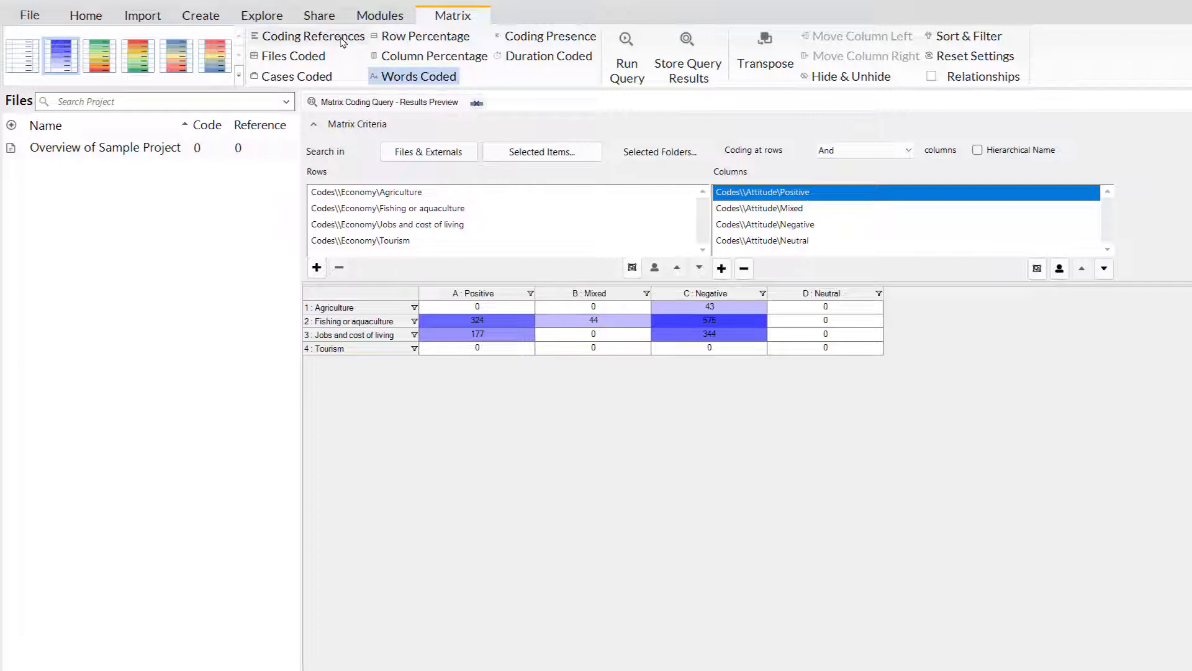
{"action": "left_click", "coordinate": [312, 36]}
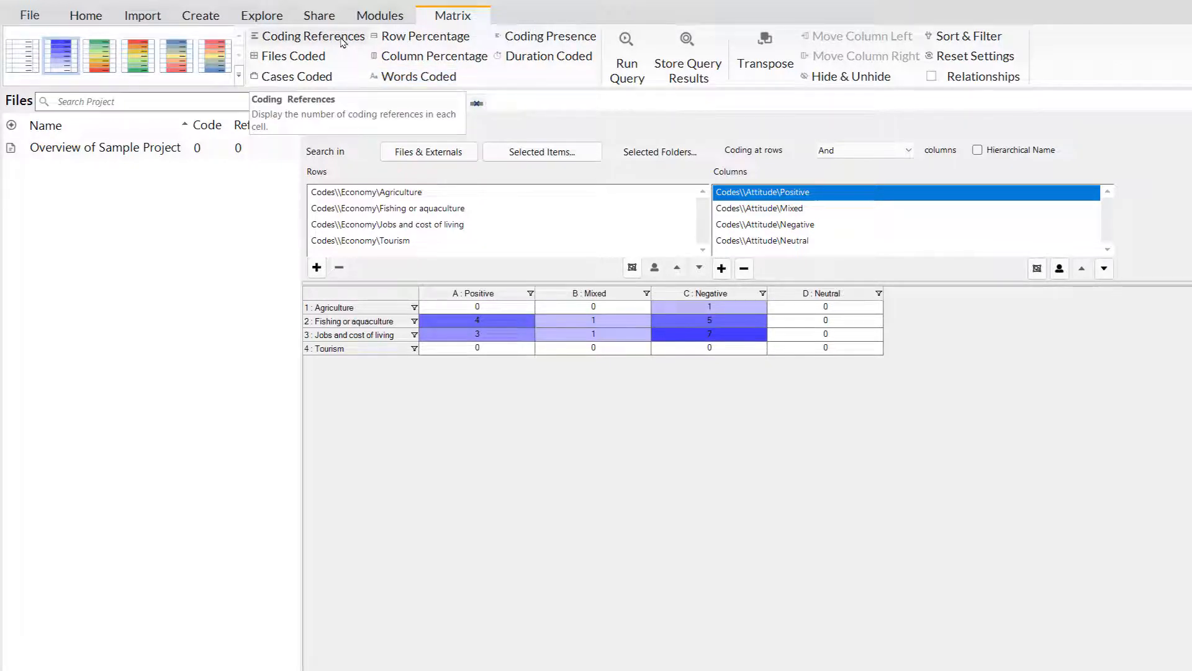
{"action": "left_click", "coordinate": [420, 76]}
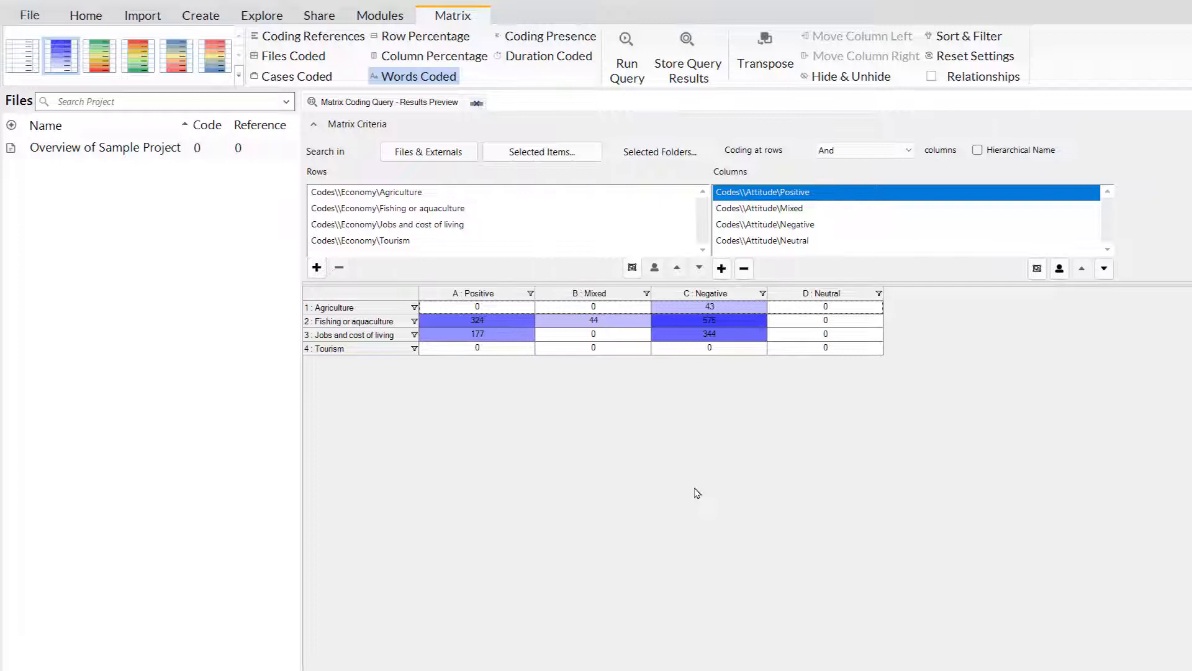
{"action": "mouse_move", "coordinate": [702, 484]}
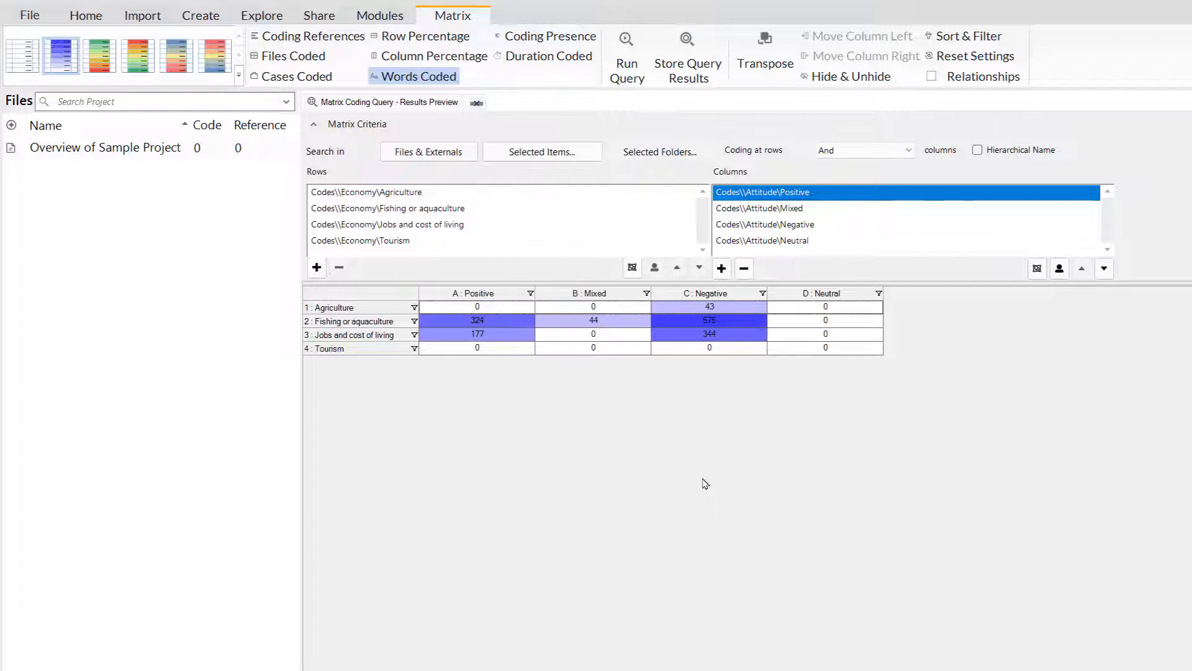
{"action": "left_click", "coordinate": [709, 334]}
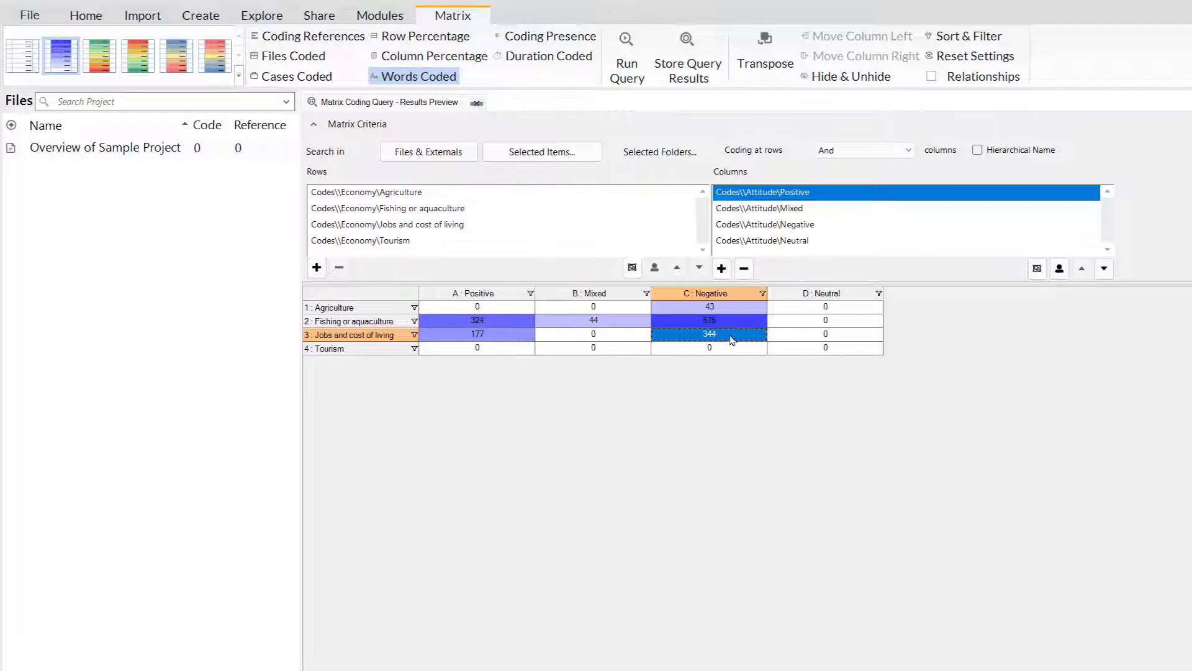
{"action": "double_click", "coordinate": [708, 334]}
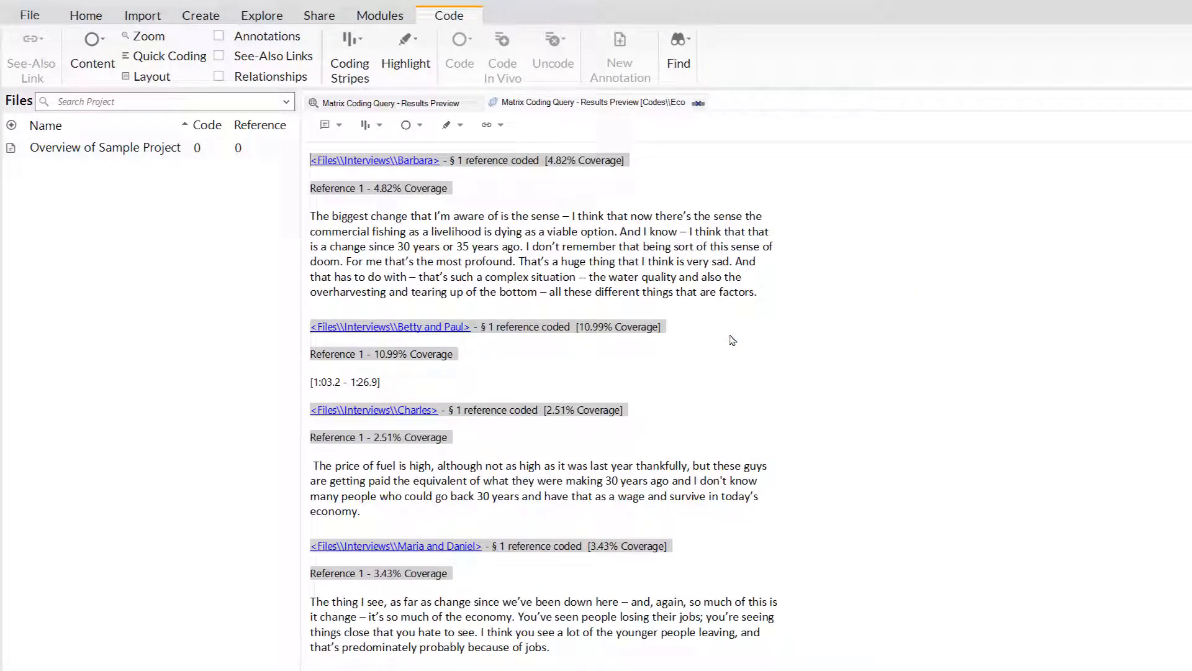
Scroll through the passages coded at Jobs and cost of living and Negative.
{"action": "scroll", "scroll_direction": "down", "scroll_amount": 3}
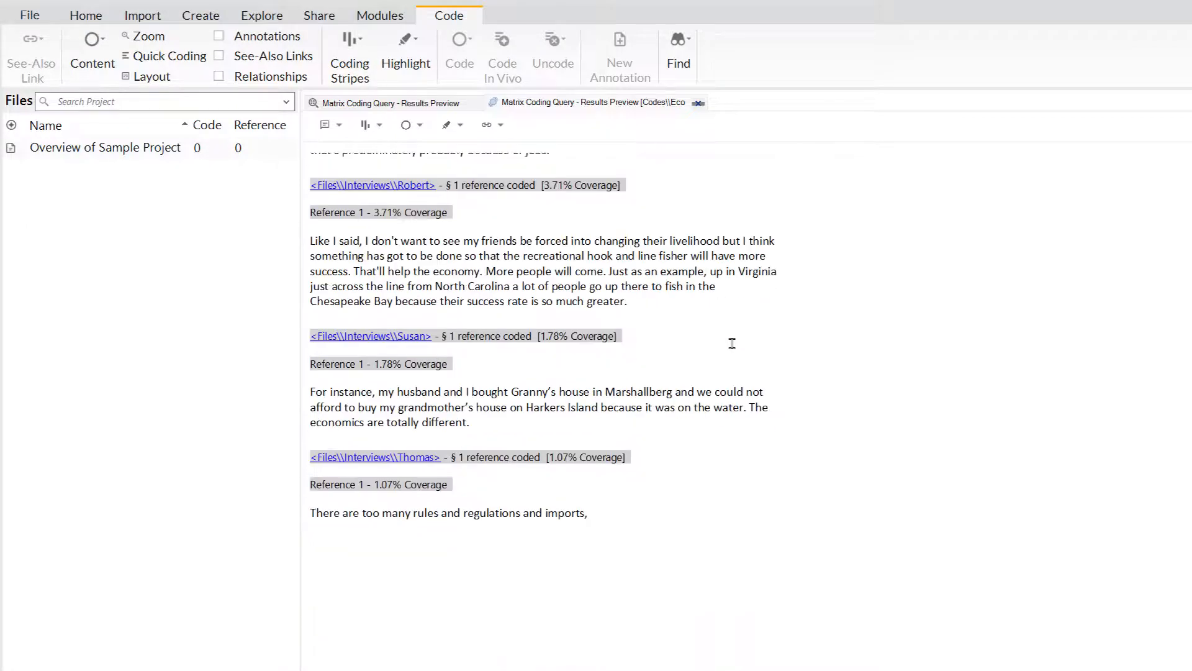
{"action": "scroll", "scroll_direction": "down", "scroll_amount": 3}
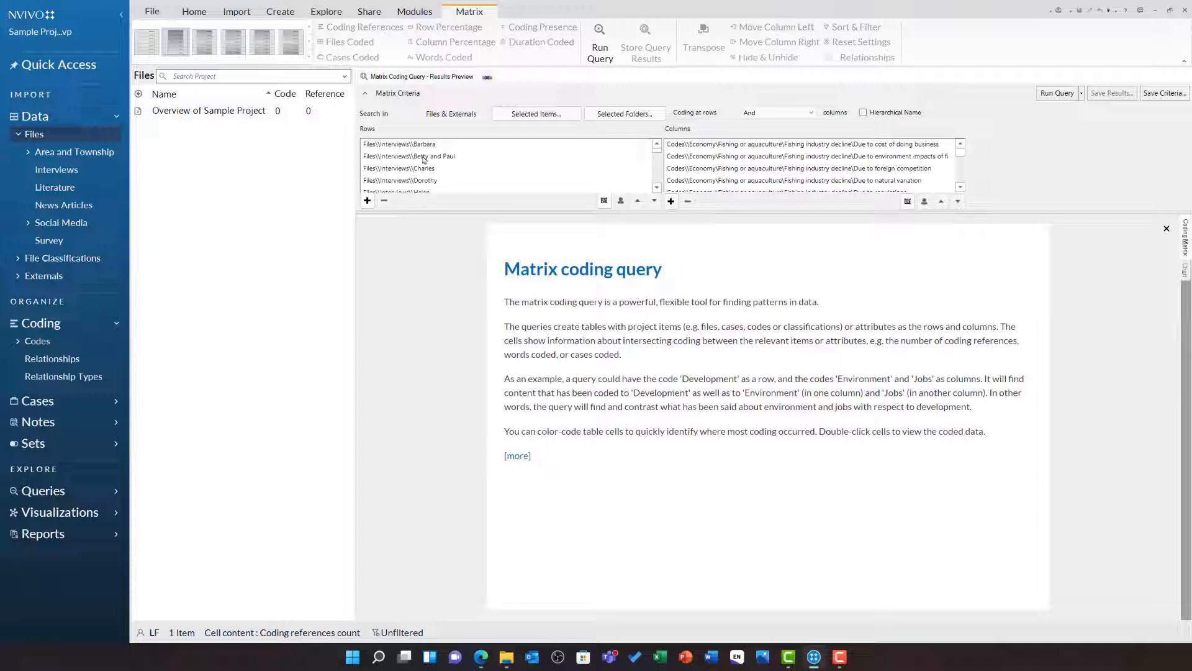
{"action": "mouse_move", "coordinate": [462, 159]}
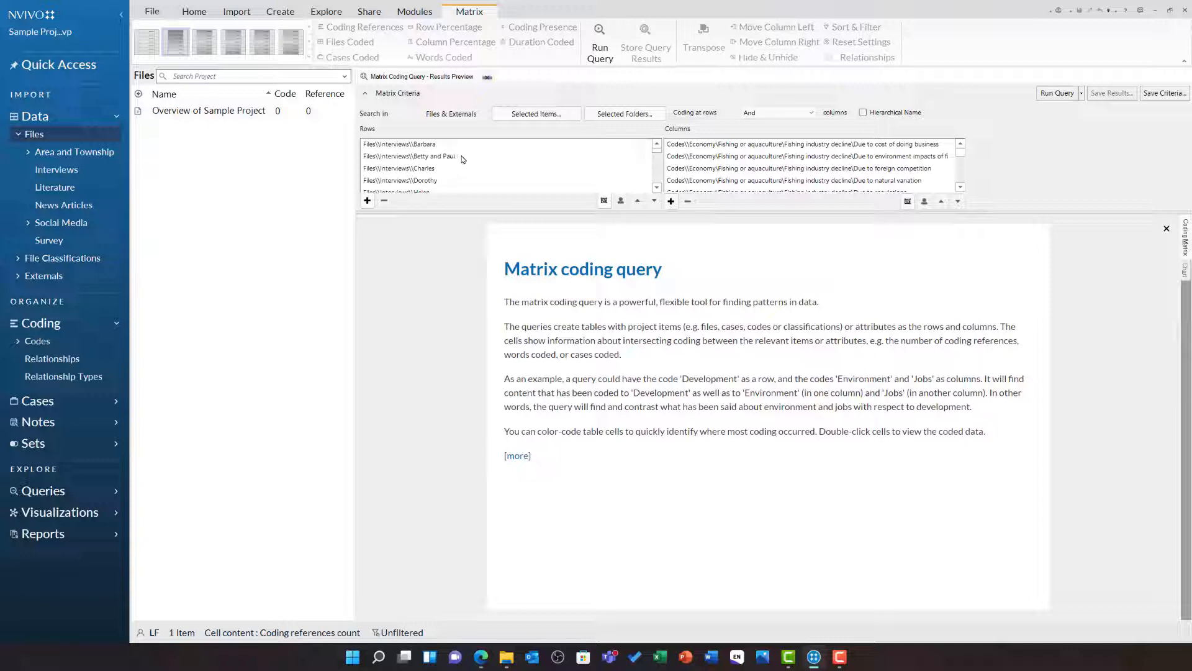
Open the interviews-versus-fishing-decline-reasons matrix query and run it.
{"action": "scroll", "scroll_direction": "down", "scroll_amount": 3}
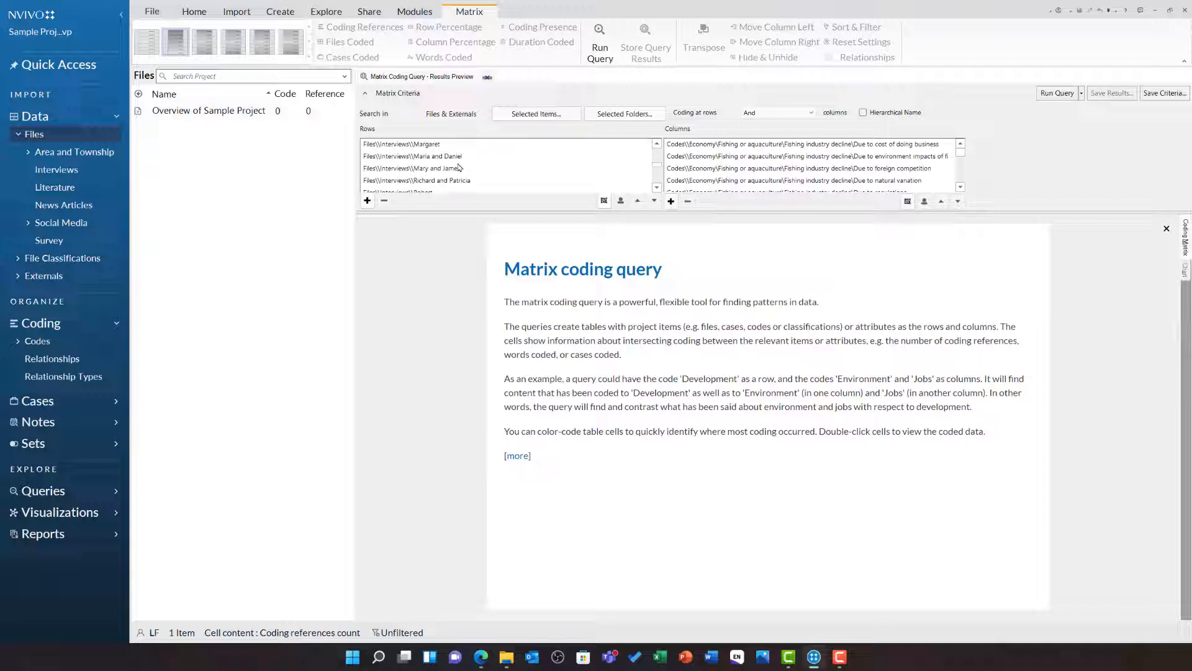
{"action": "mouse_move", "coordinate": [843, 158]}
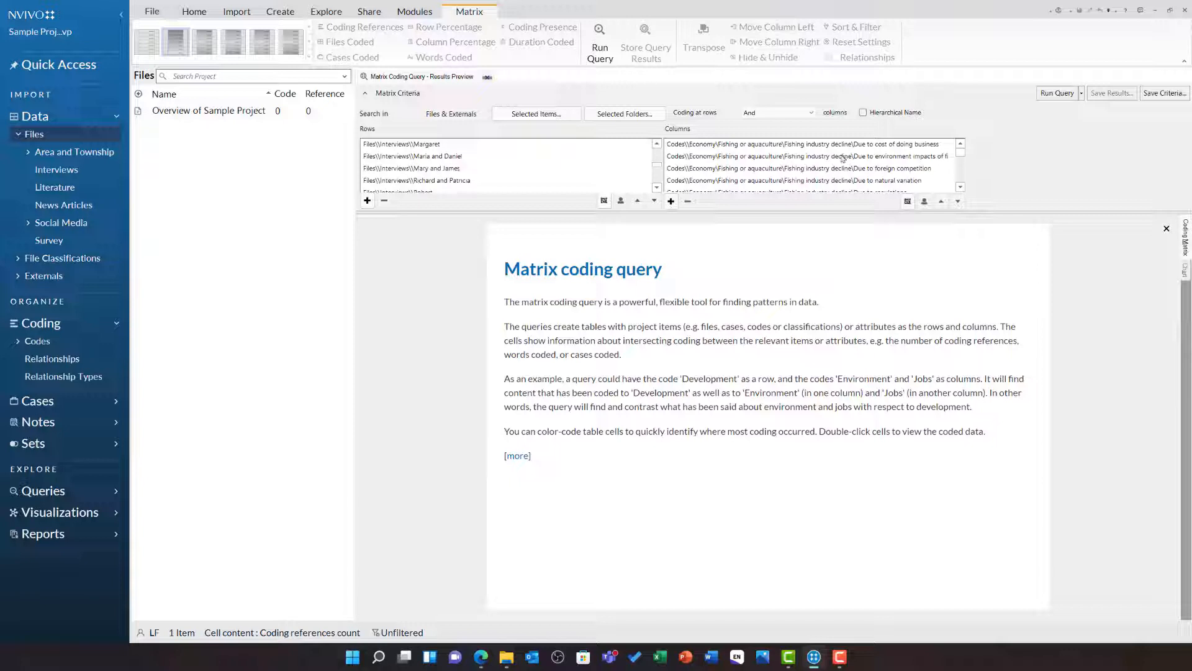
{"action": "left_click", "coordinate": [814, 157]}
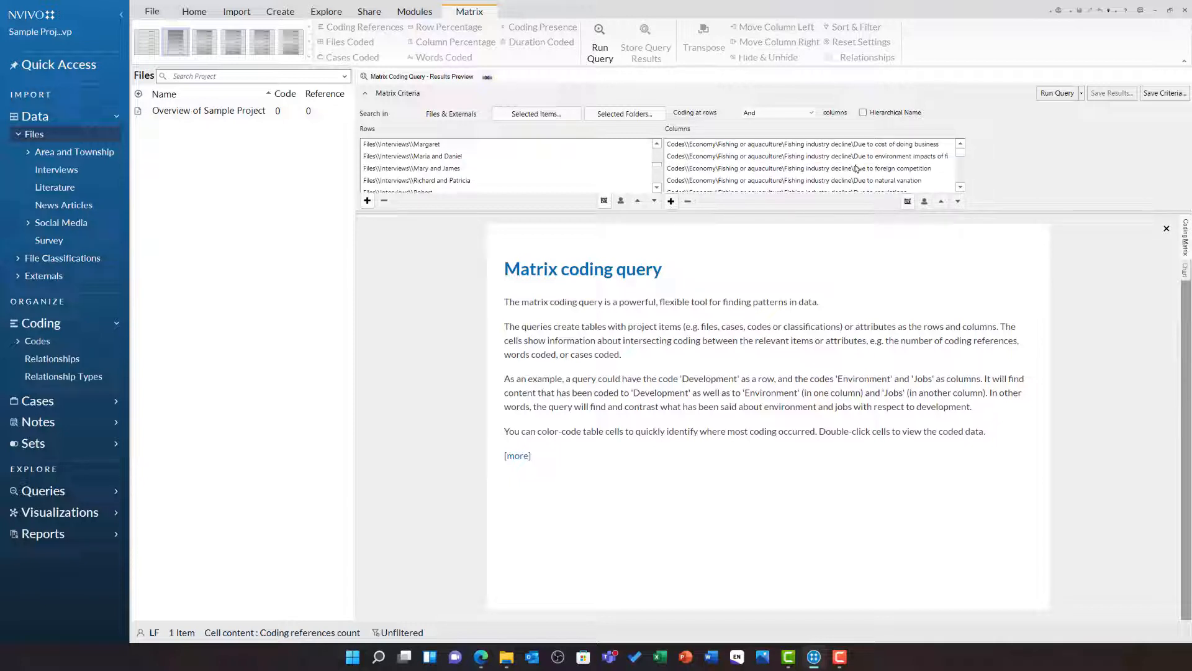
{"action": "left_click", "coordinate": [1056, 93]}
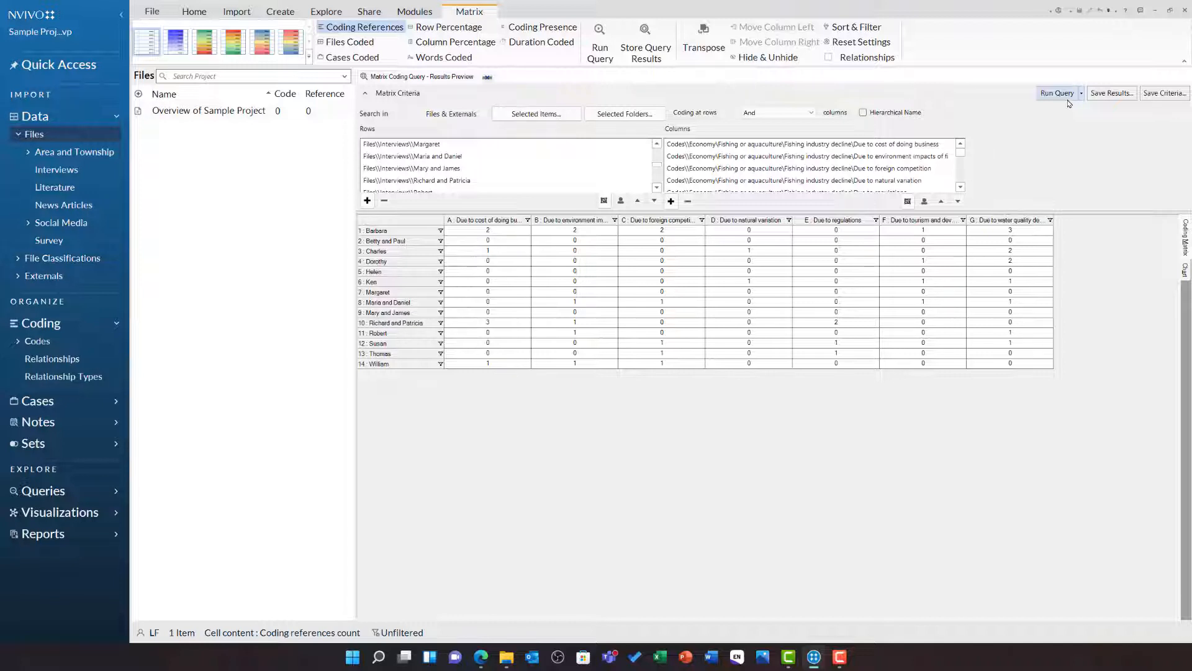
Apply blue-white shading to the interview-by-decline-reason matrix cells.
{"action": "left_click", "coordinate": [175, 41]}
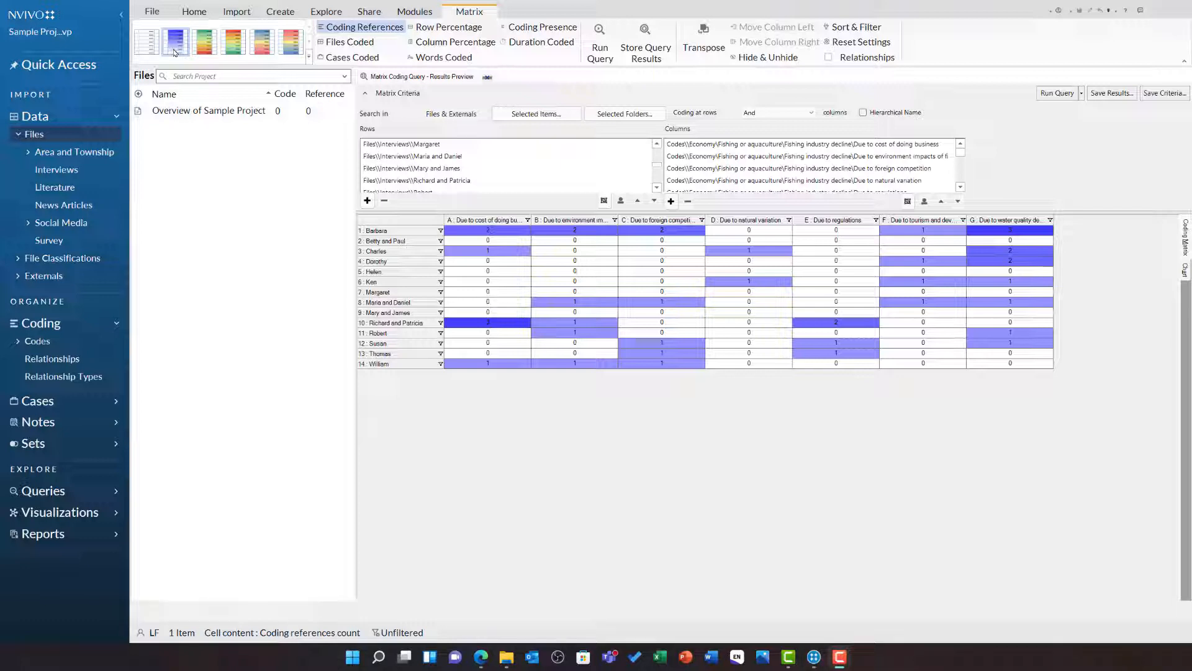
{"action": "left_click", "coordinate": [367, 201]}
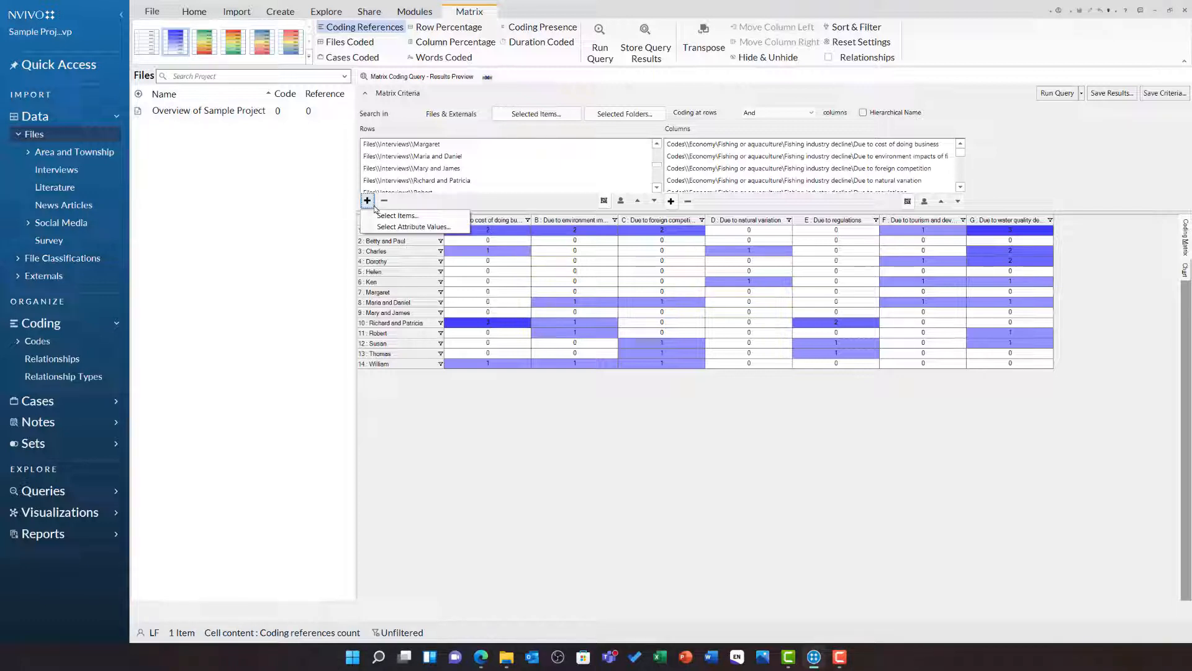
{"action": "mouse_move", "coordinate": [413, 227]}
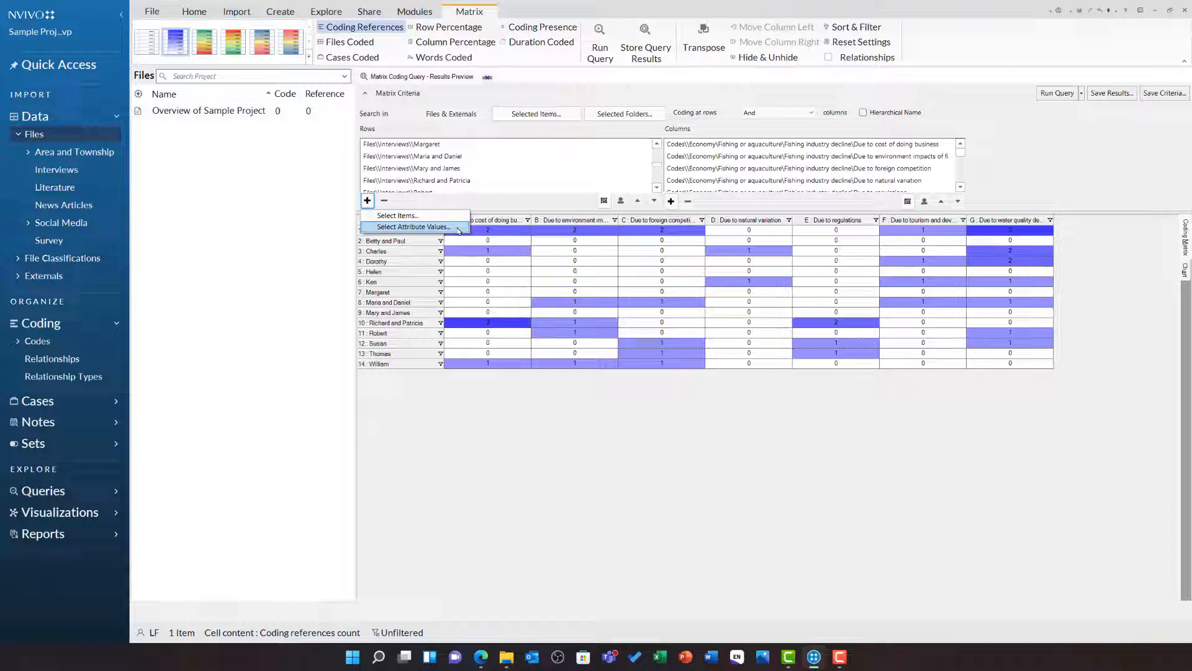
{"action": "left_click", "coordinate": [413, 227]}
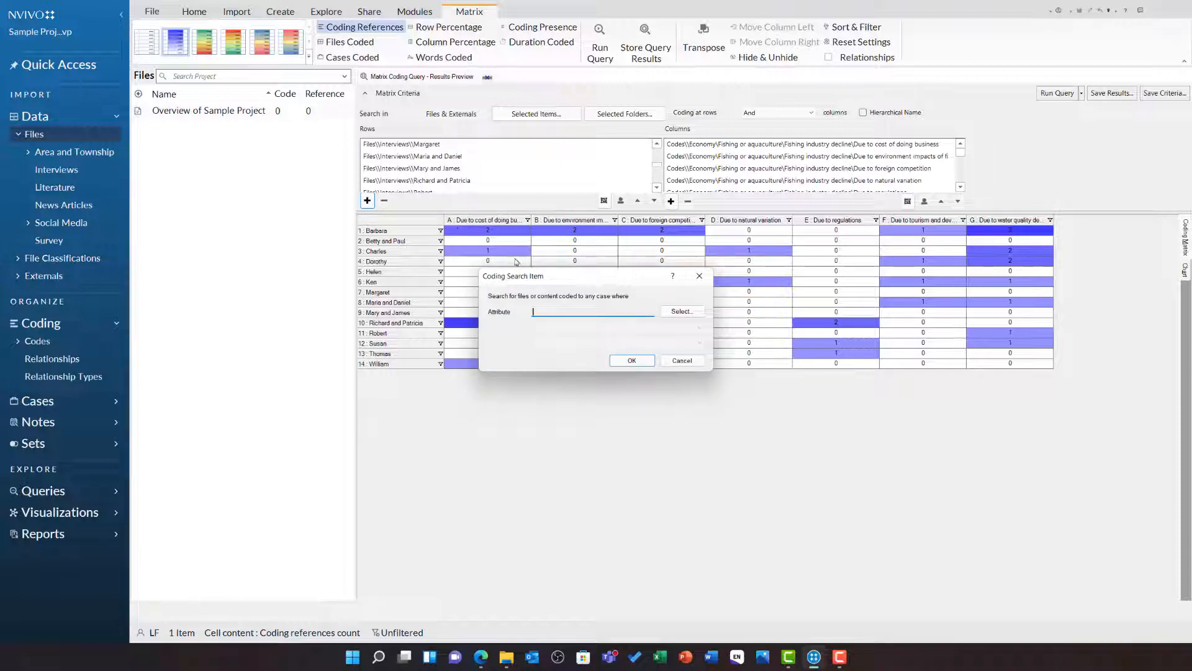
{"action": "left_click", "coordinate": [681, 311]}
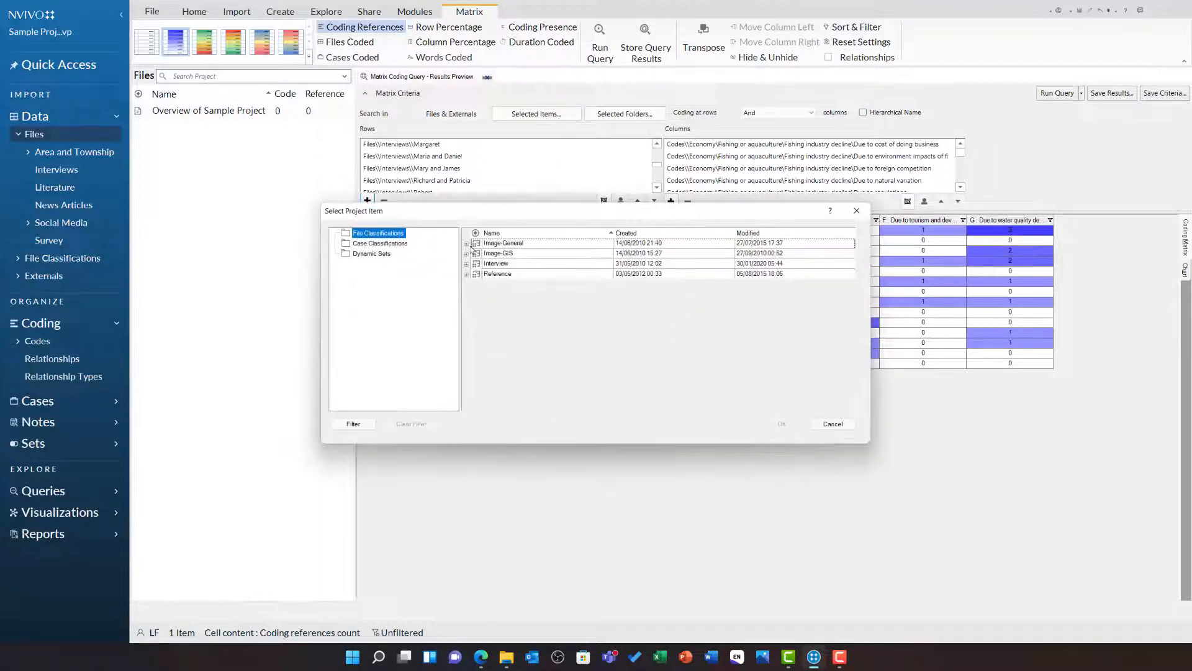
{"action": "left_click", "coordinate": [380, 243]}
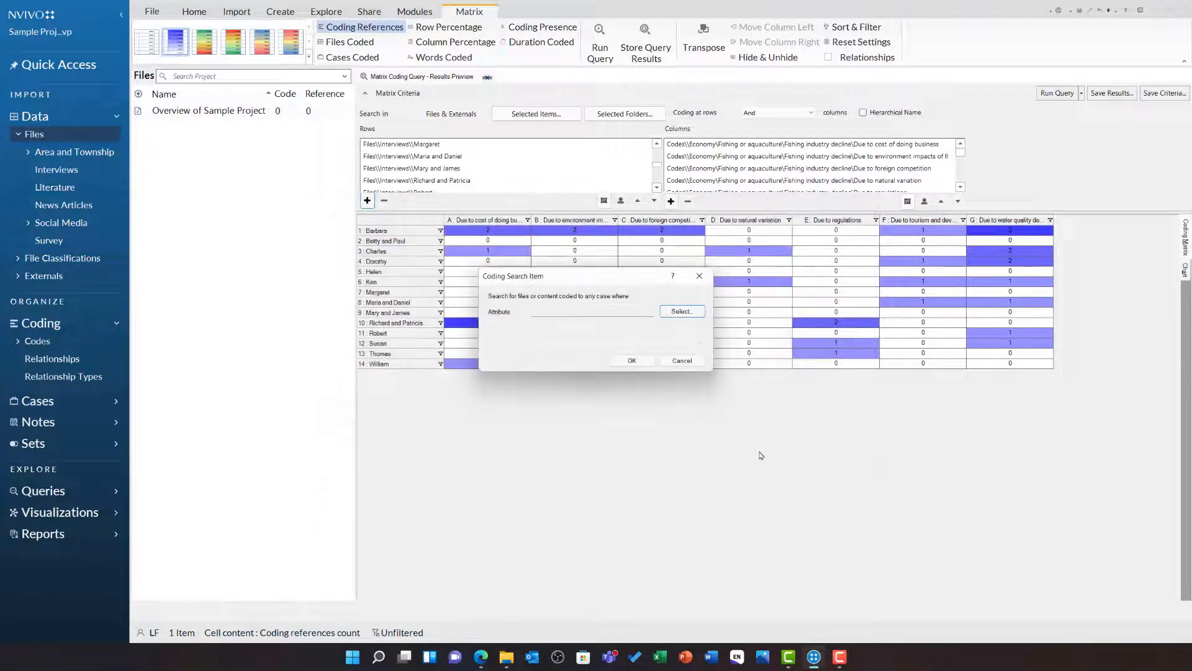
{"action": "left_click", "coordinate": [681, 360]}
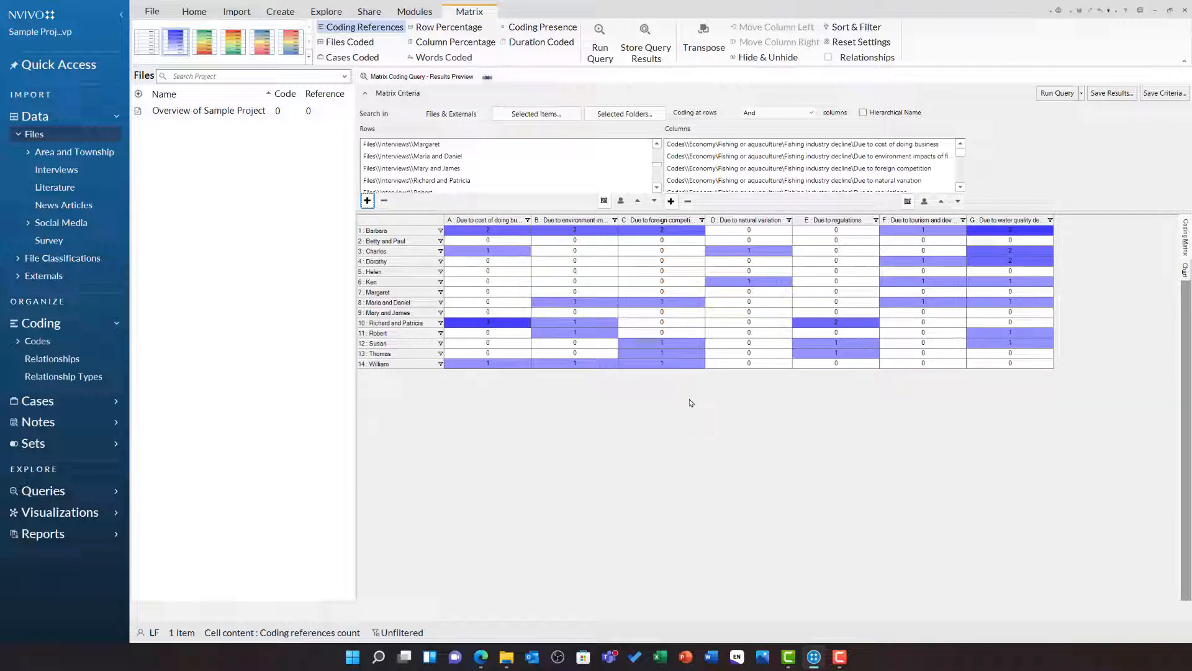
{"action": "mouse_move", "coordinate": [902, 420]}
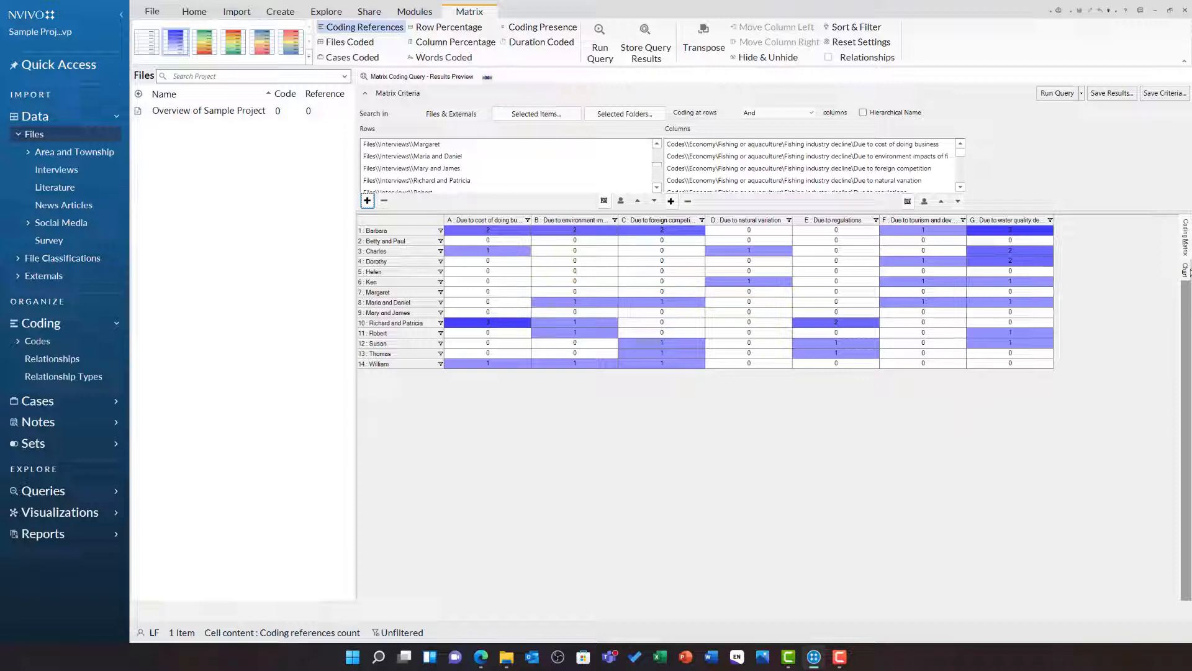
Show the matrix results as a 3D stacked bar chart with a decline-reasons legend.
{"action": "left_click", "coordinate": [525, 11]}
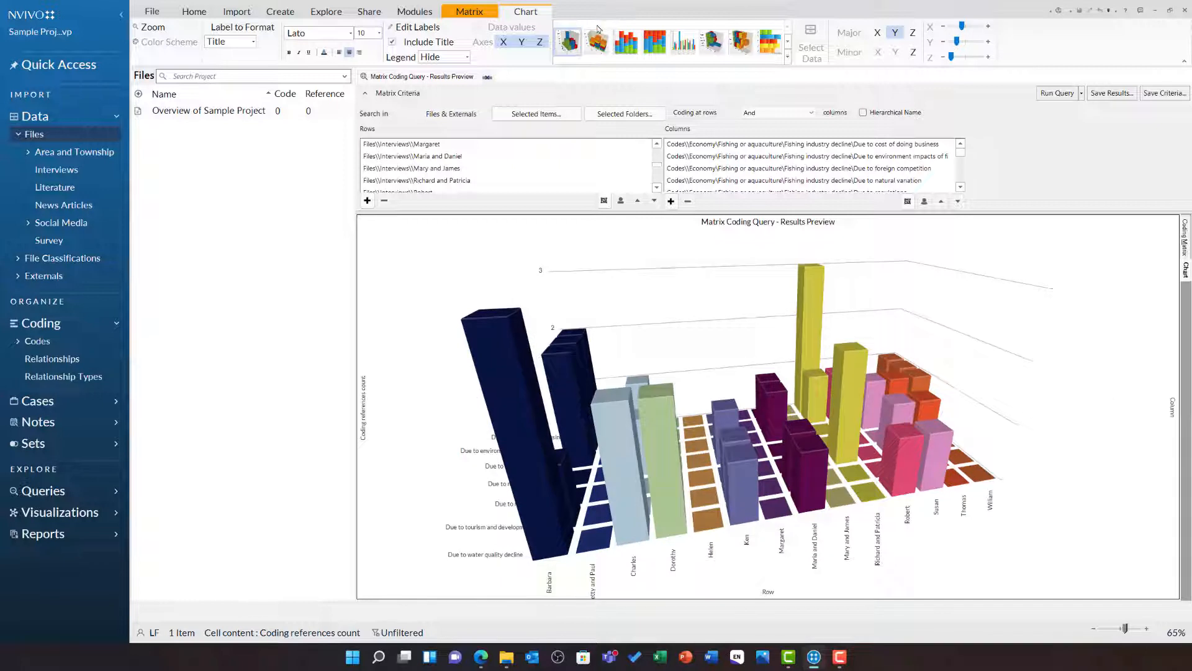
{"action": "left_click", "coordinate": [625, 41]}
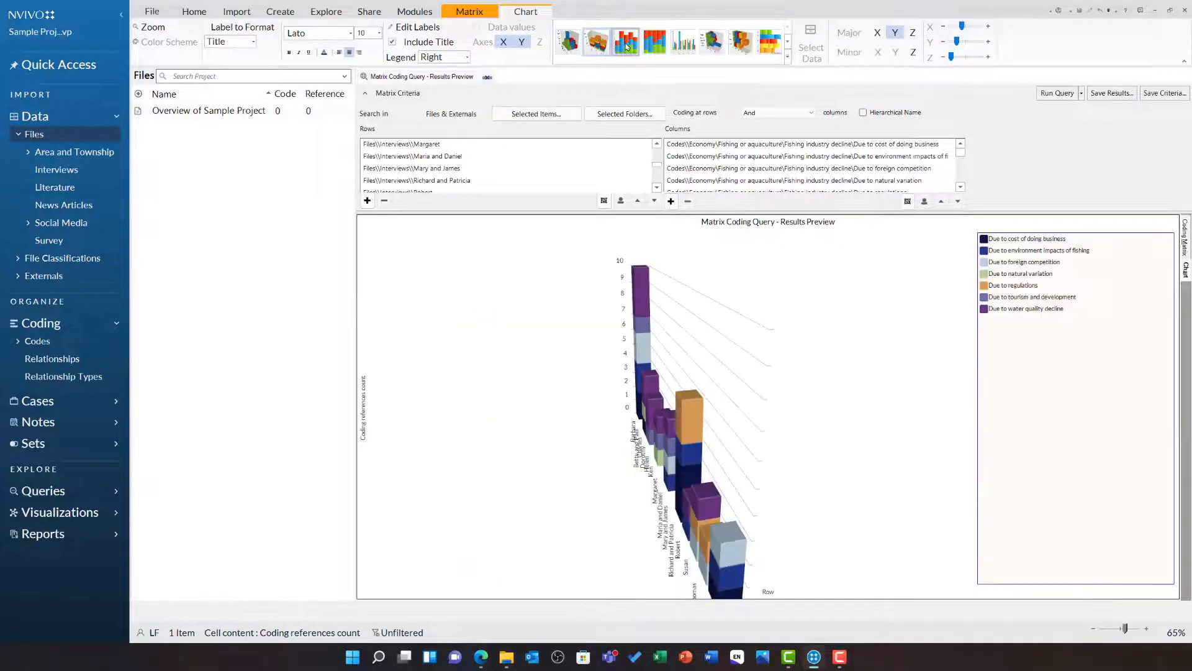